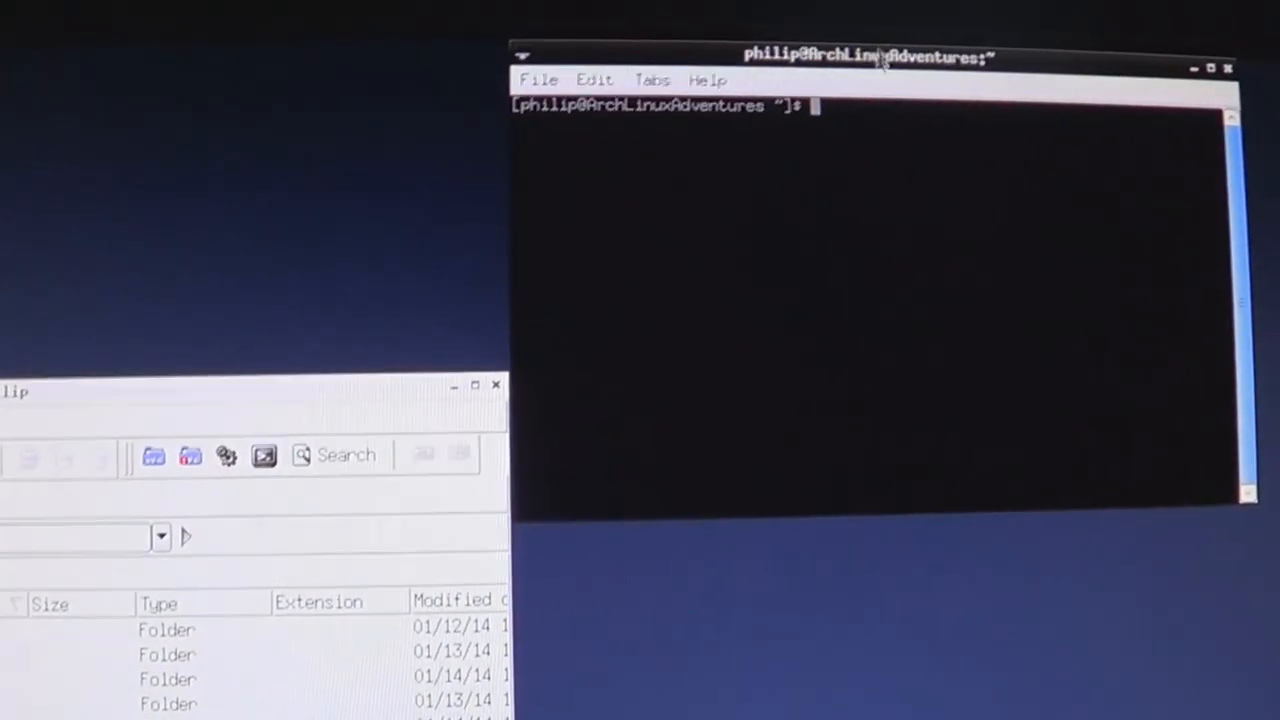
Step: Move the terminal window and type 'pacman -S vokoscree' at the prompt
drag(865, 56, 700, 90)
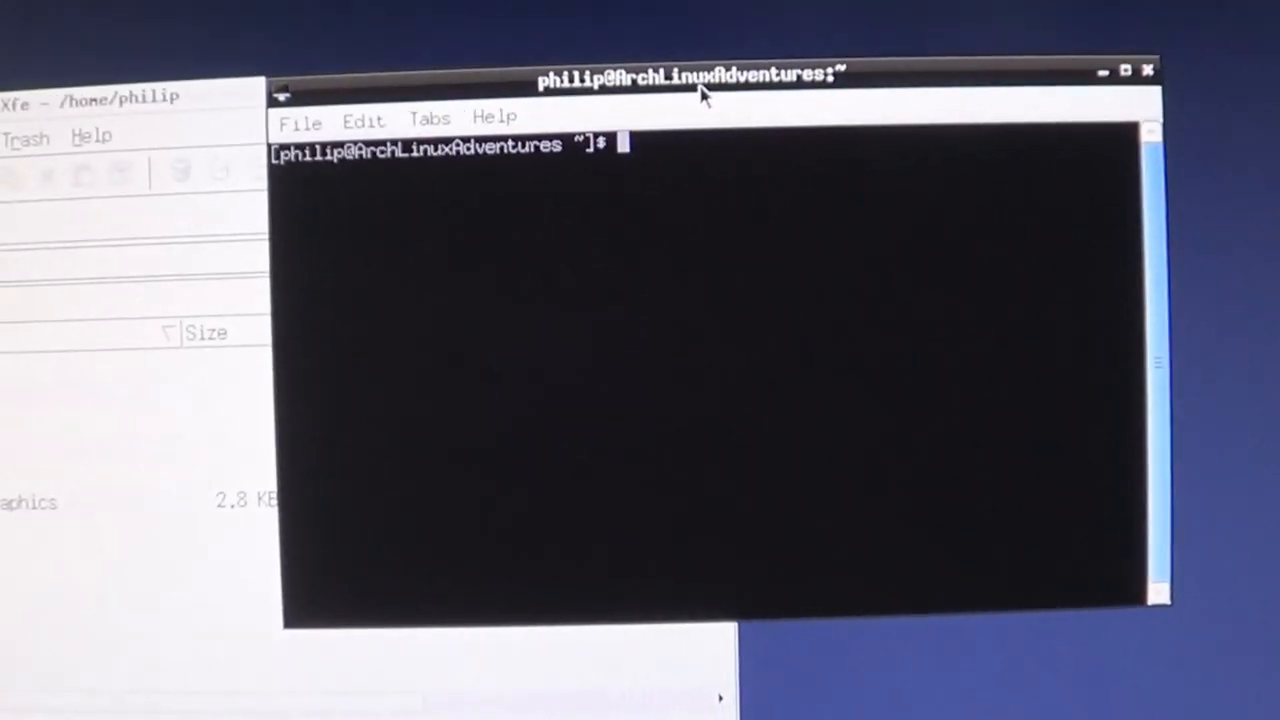
text(pacman -S vok)
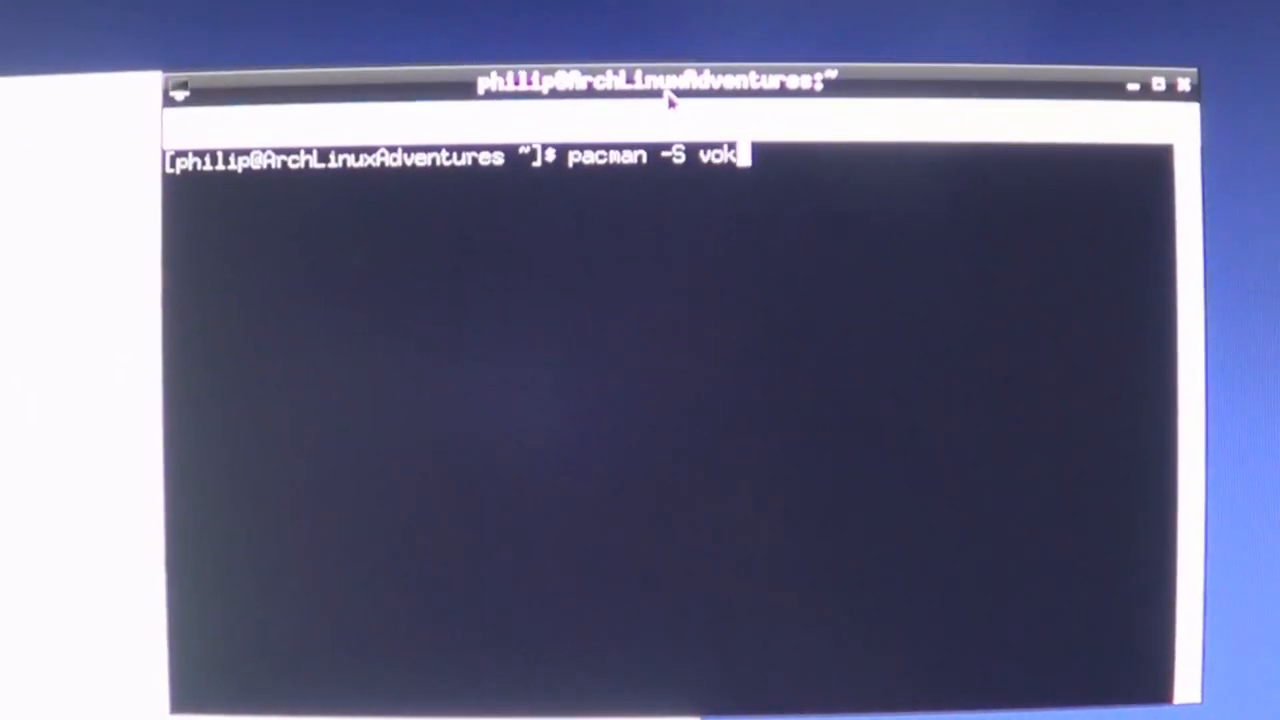
text(oscree)
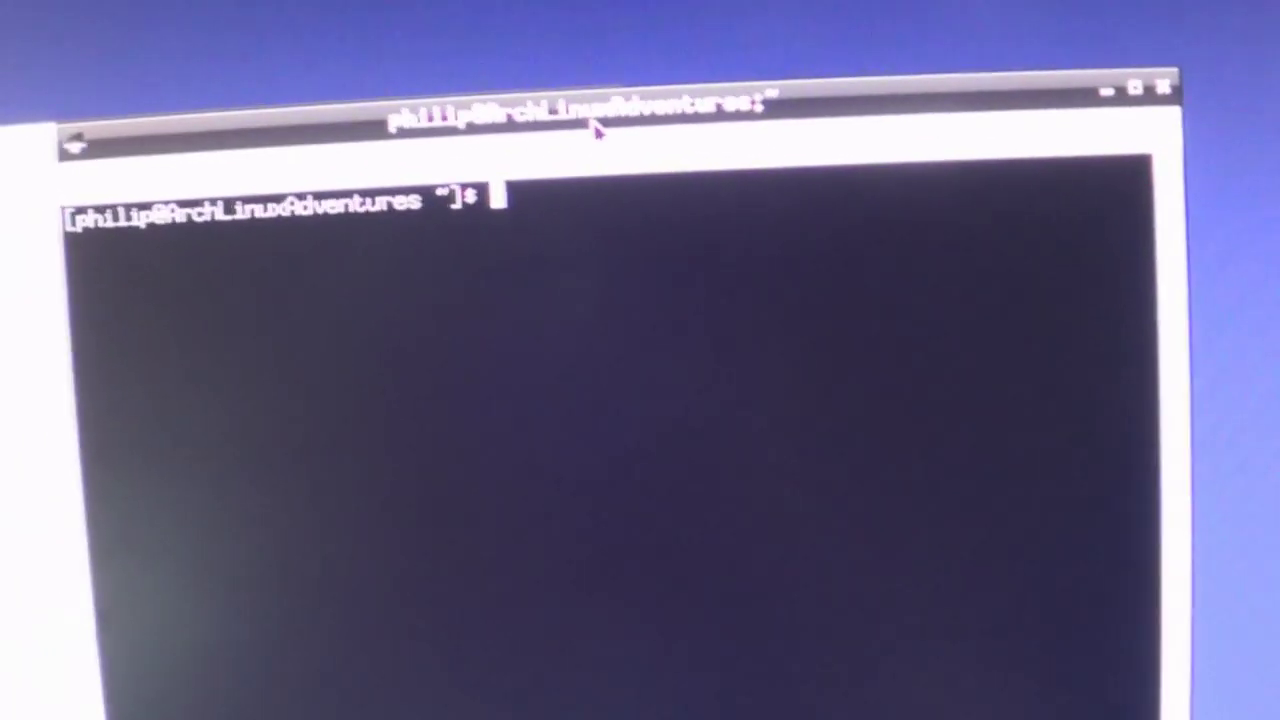
Step: Type the yaourt -S vokoscreen install command at the Terminal prompt
text(yao)
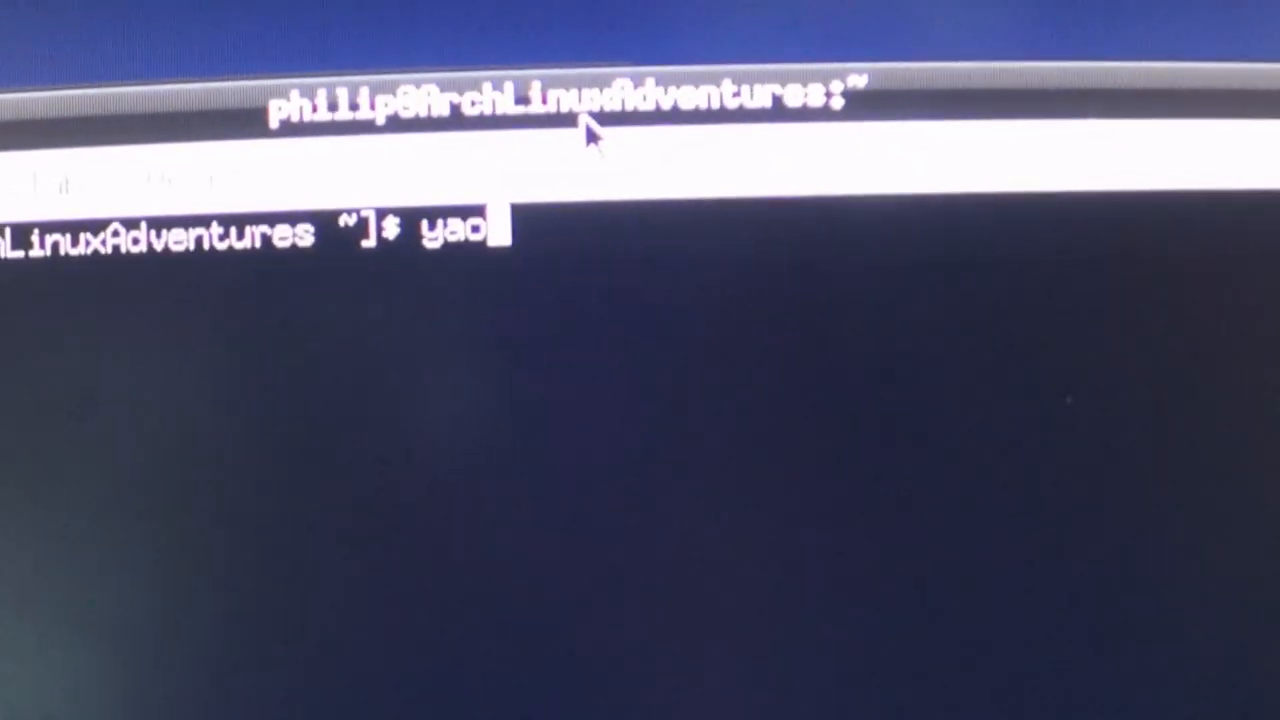
text(ur)
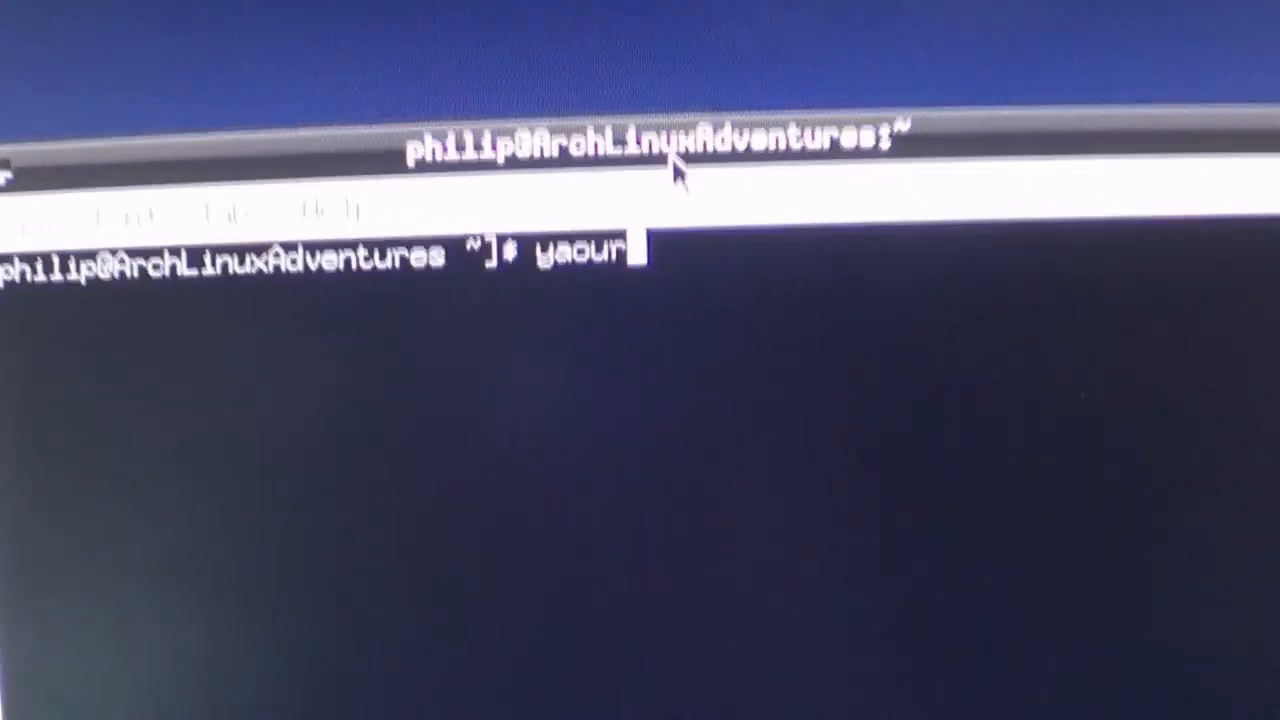
text(t)
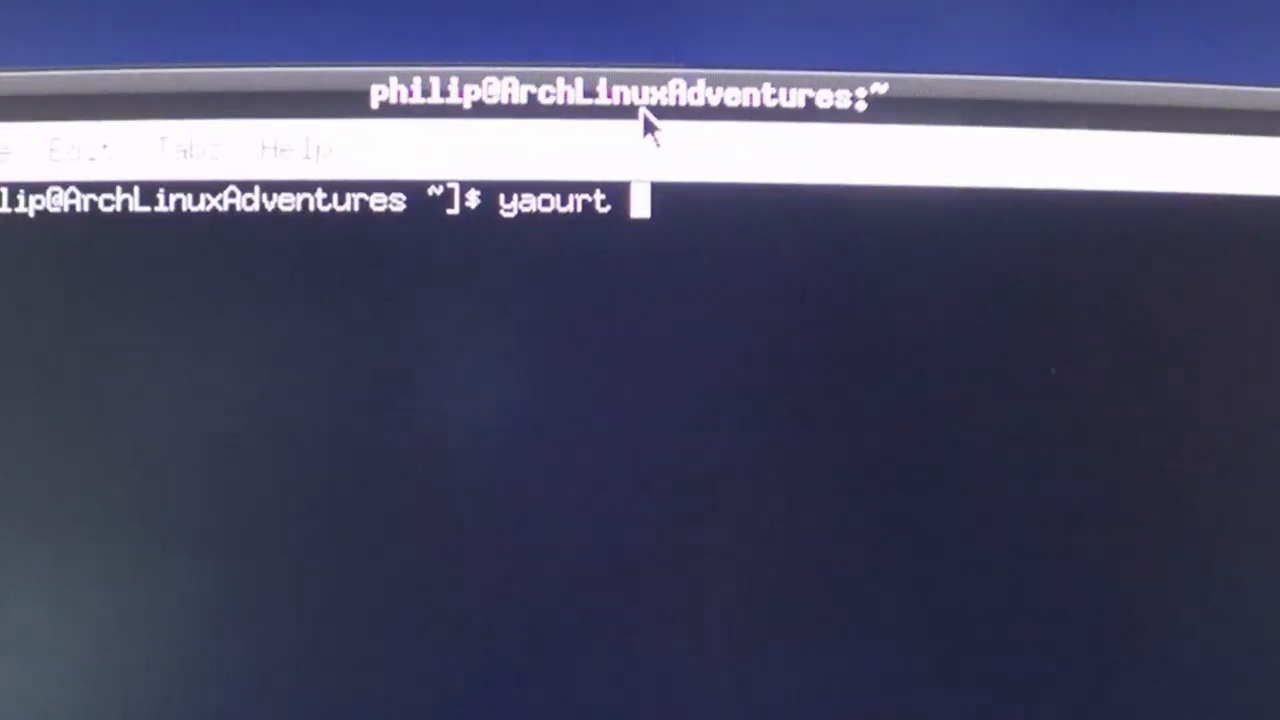
text(-)
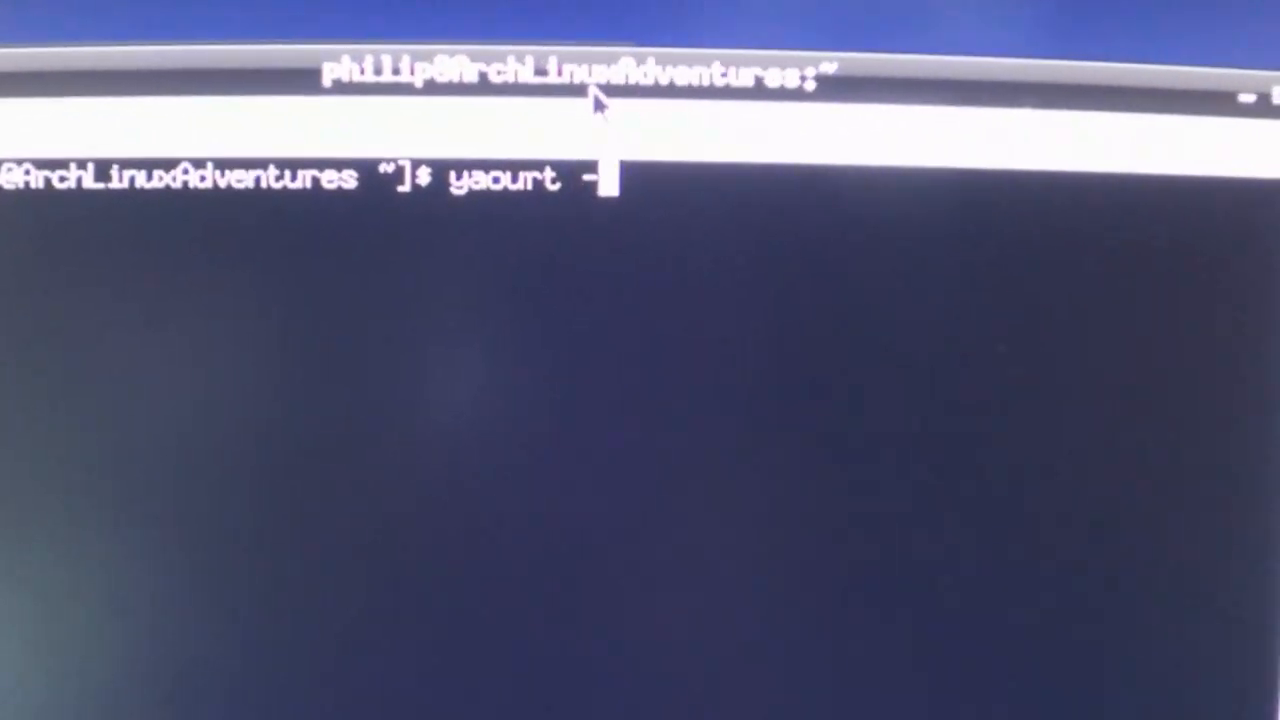
text(S vok)
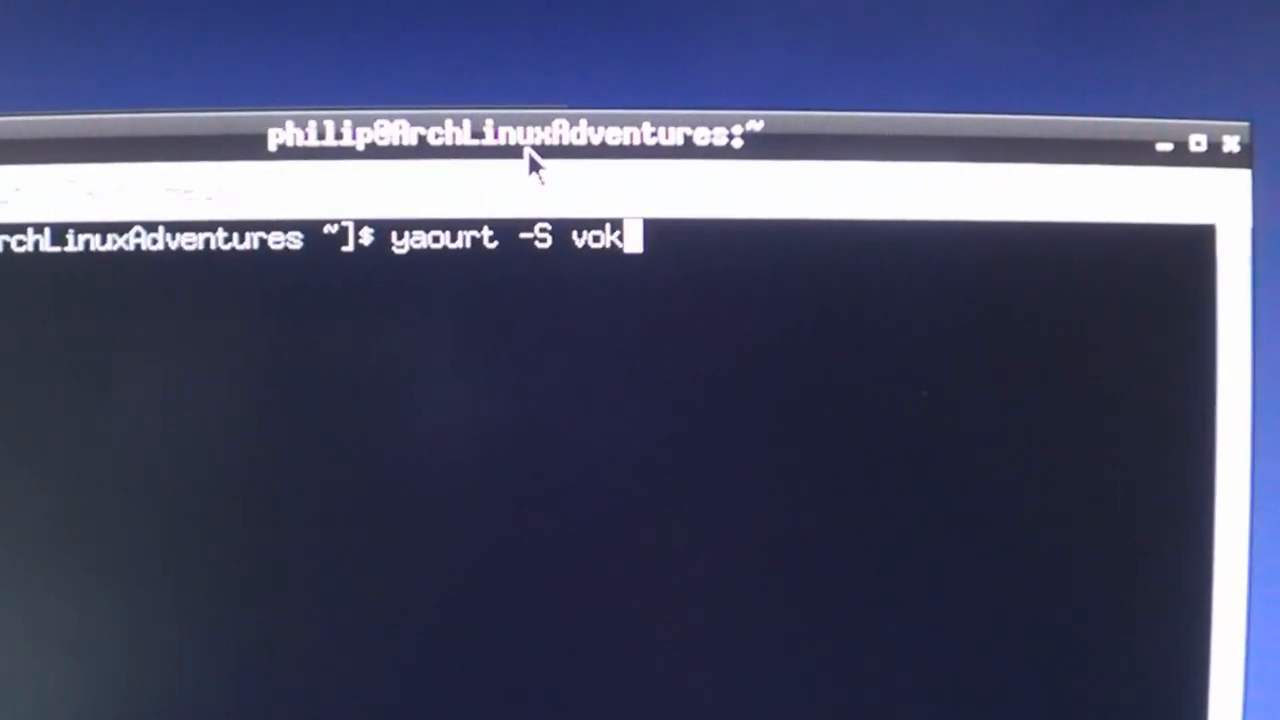
text(oscreen)
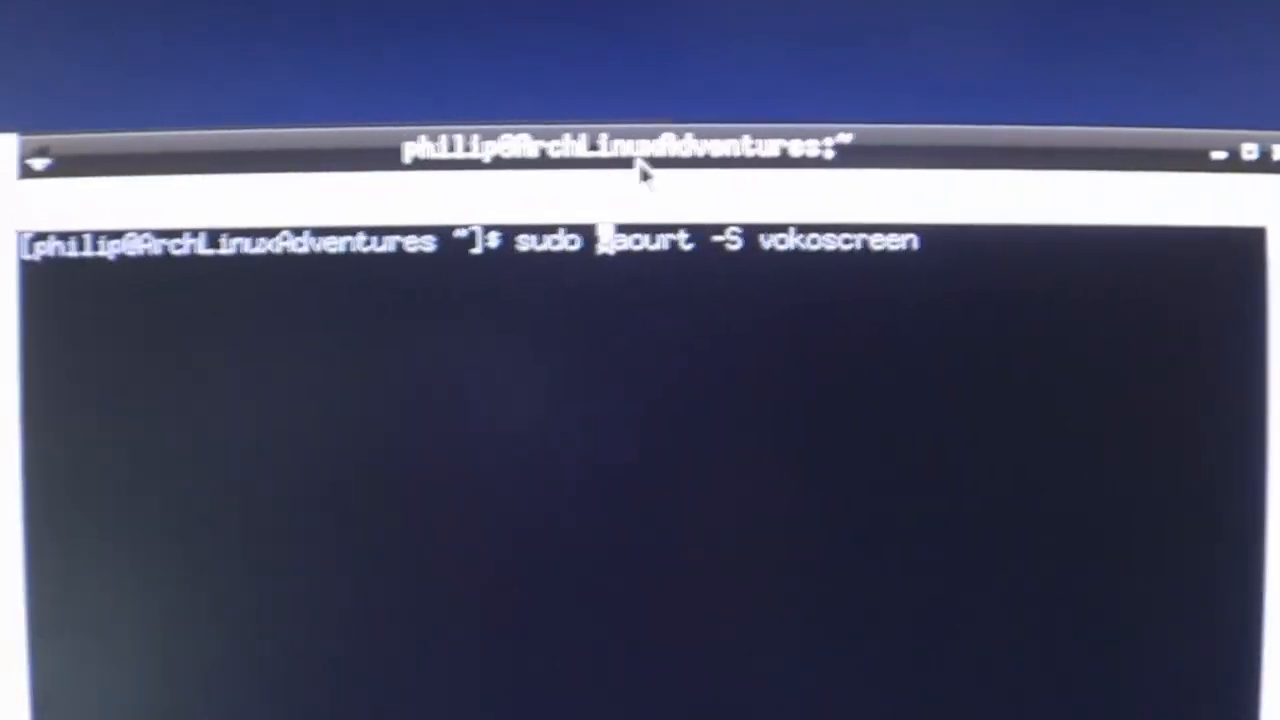
Step: Run the install, enter the sudo password, and decline both build-file edits
key(Return)
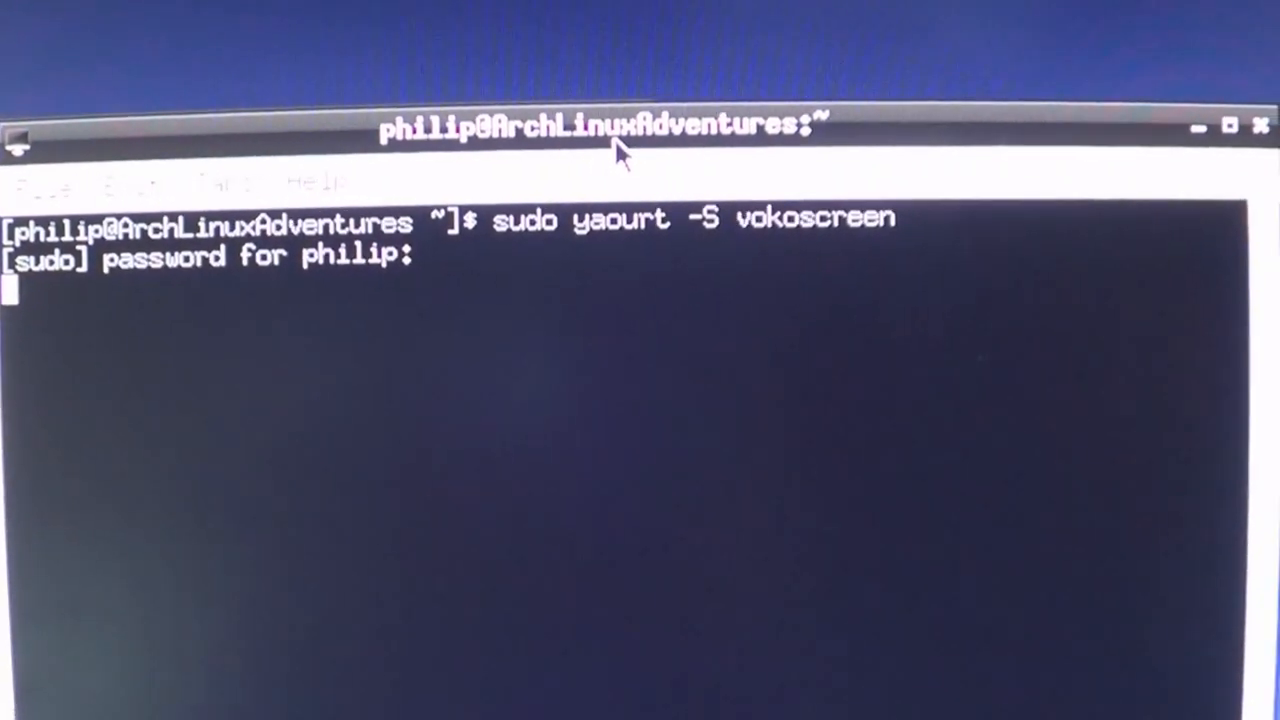
key(Return)
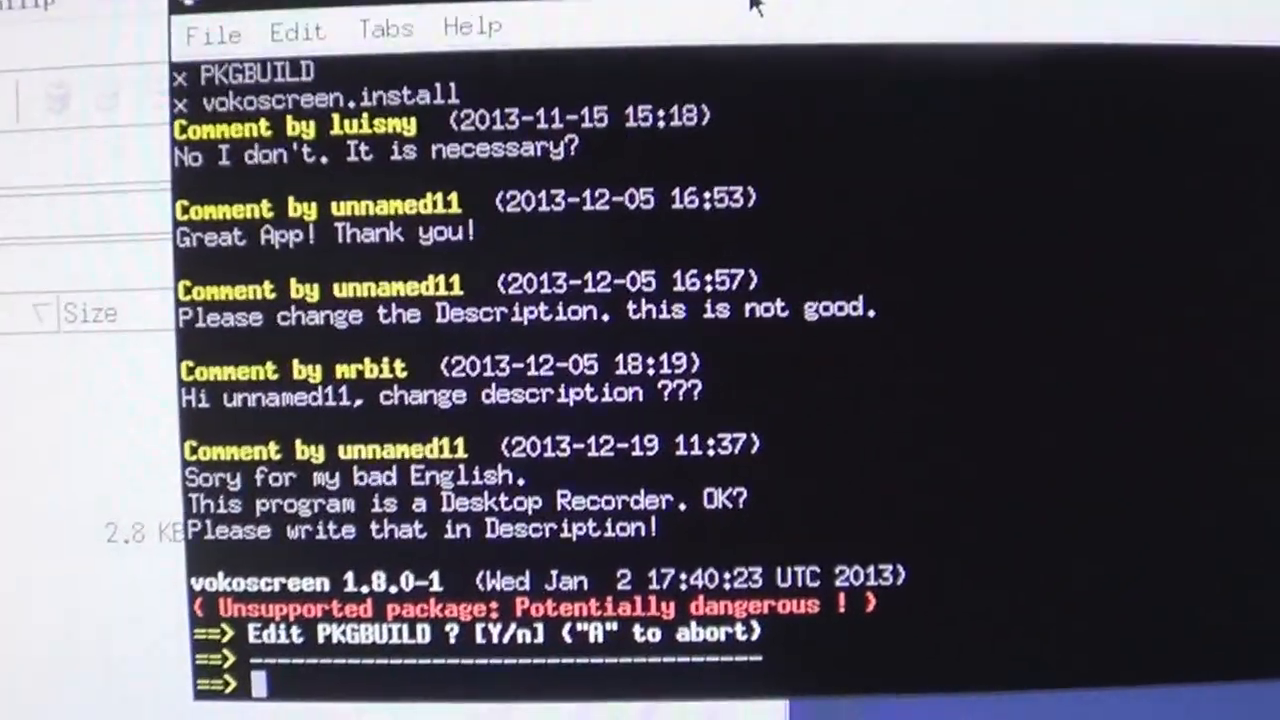
text(n)
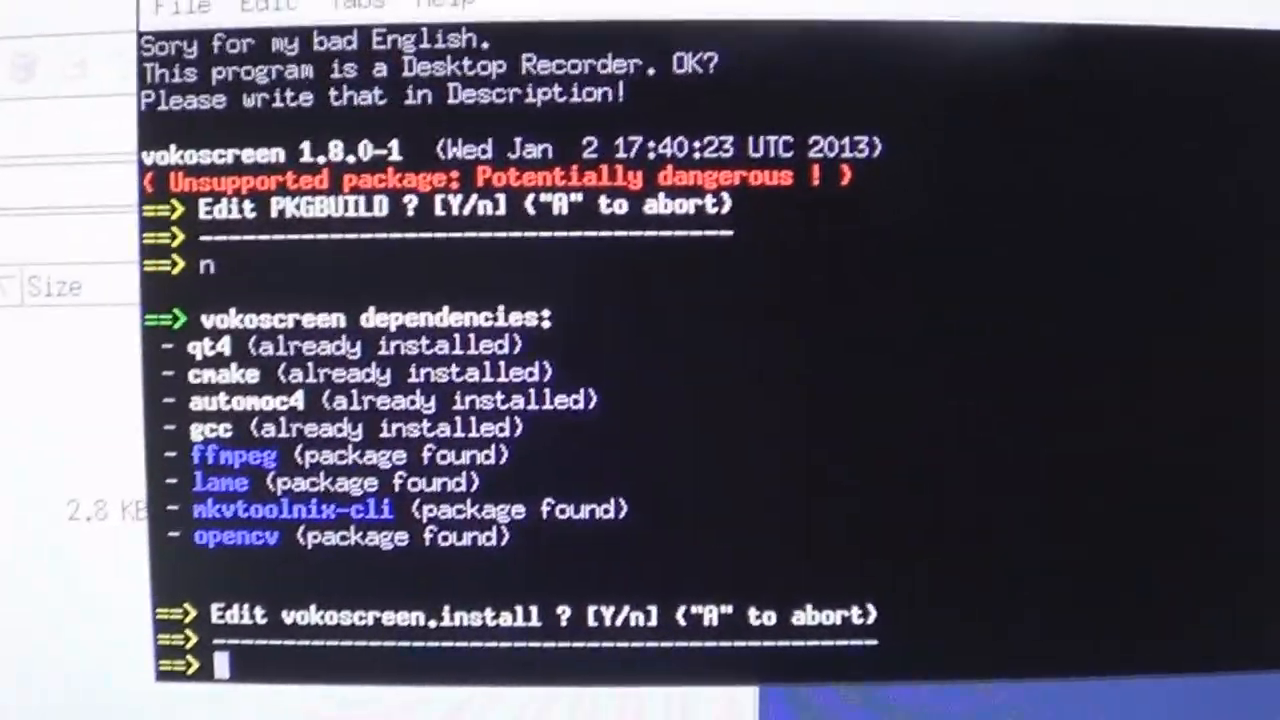
text(n)
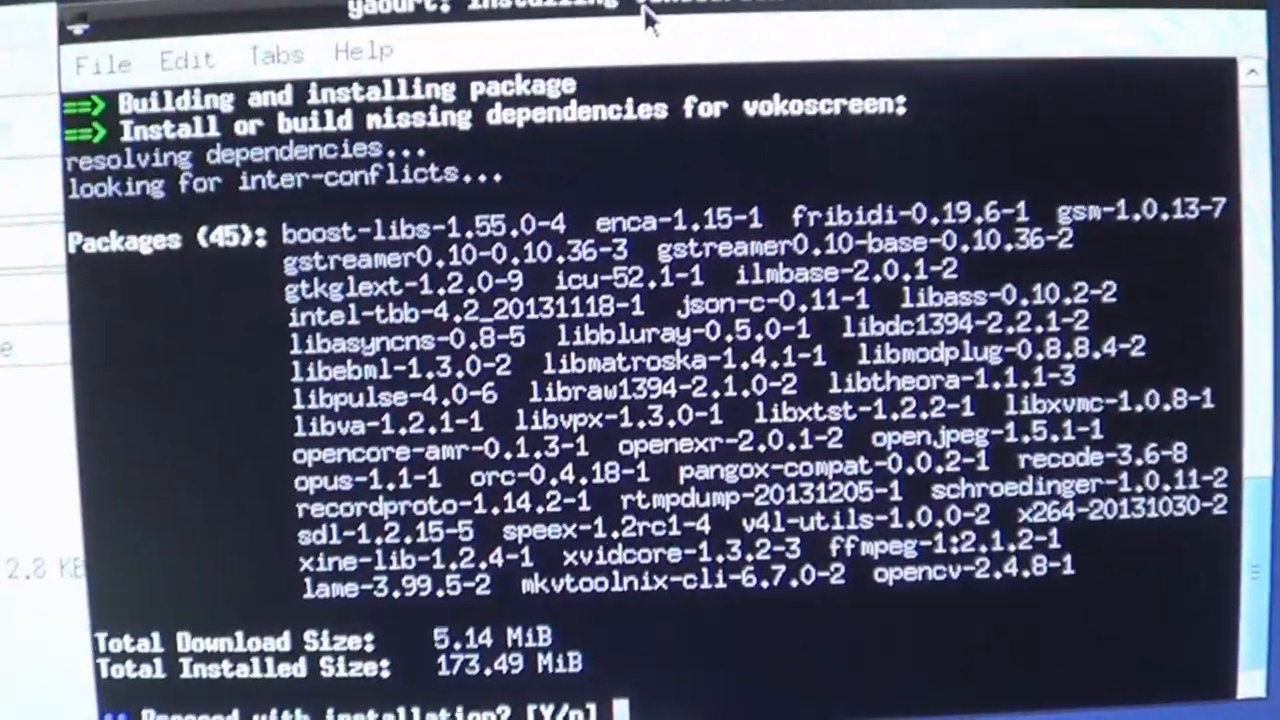
Step: Confirm installing the 45 dependency packages and scroll through the output
text(y)
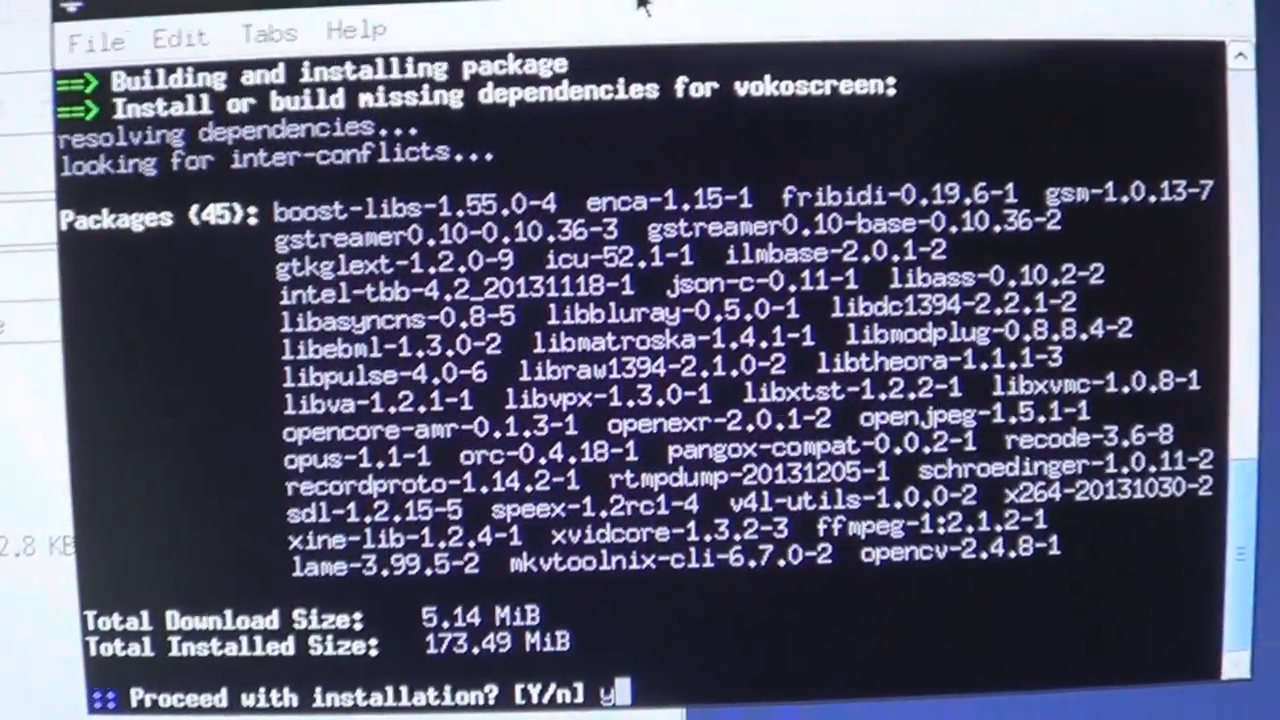
key(Return)
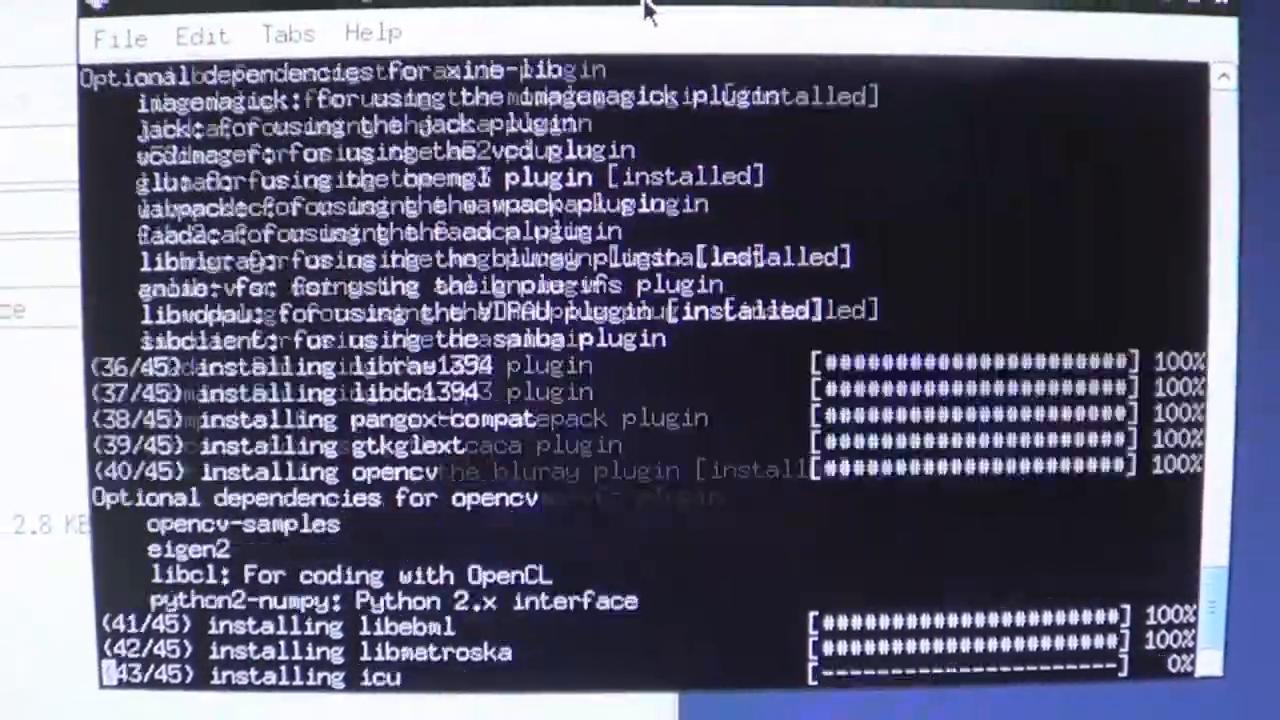
scroll(down, 3)
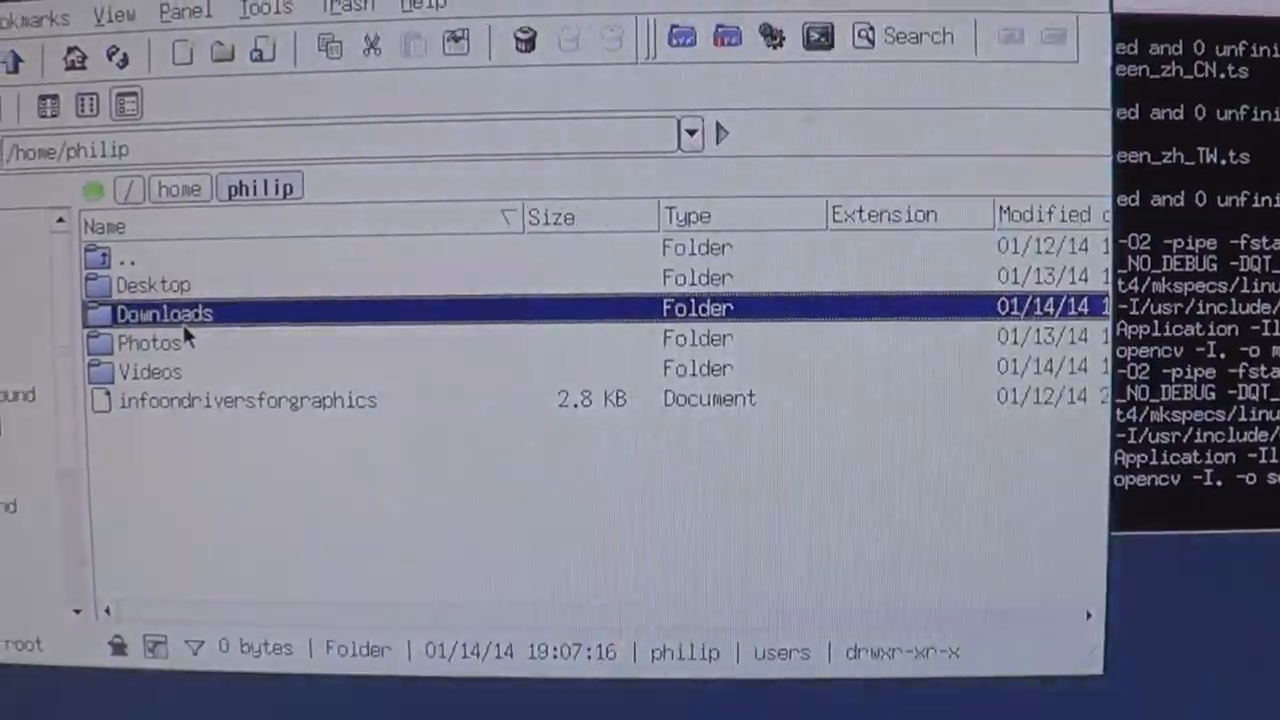
Step: Open Downloads and then the package-query folder in Xfe
double_click(164, 313)
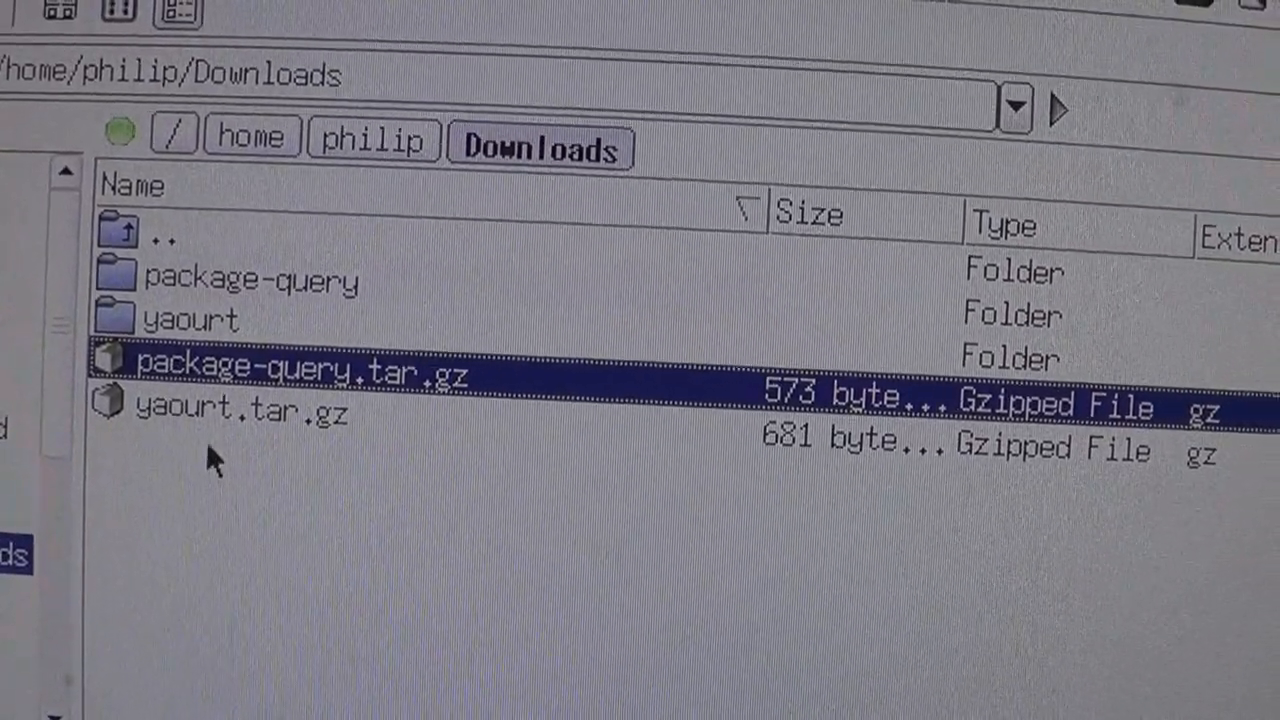
double_click(250, 278)
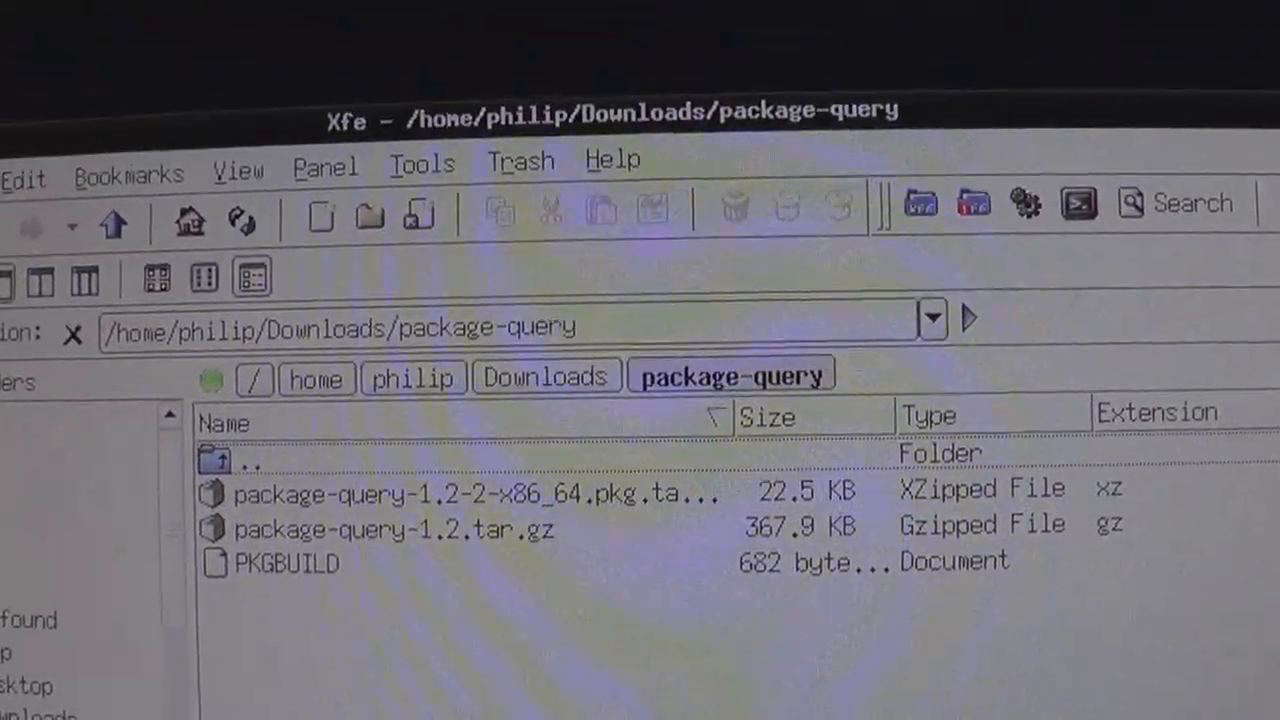
click(412, 377)
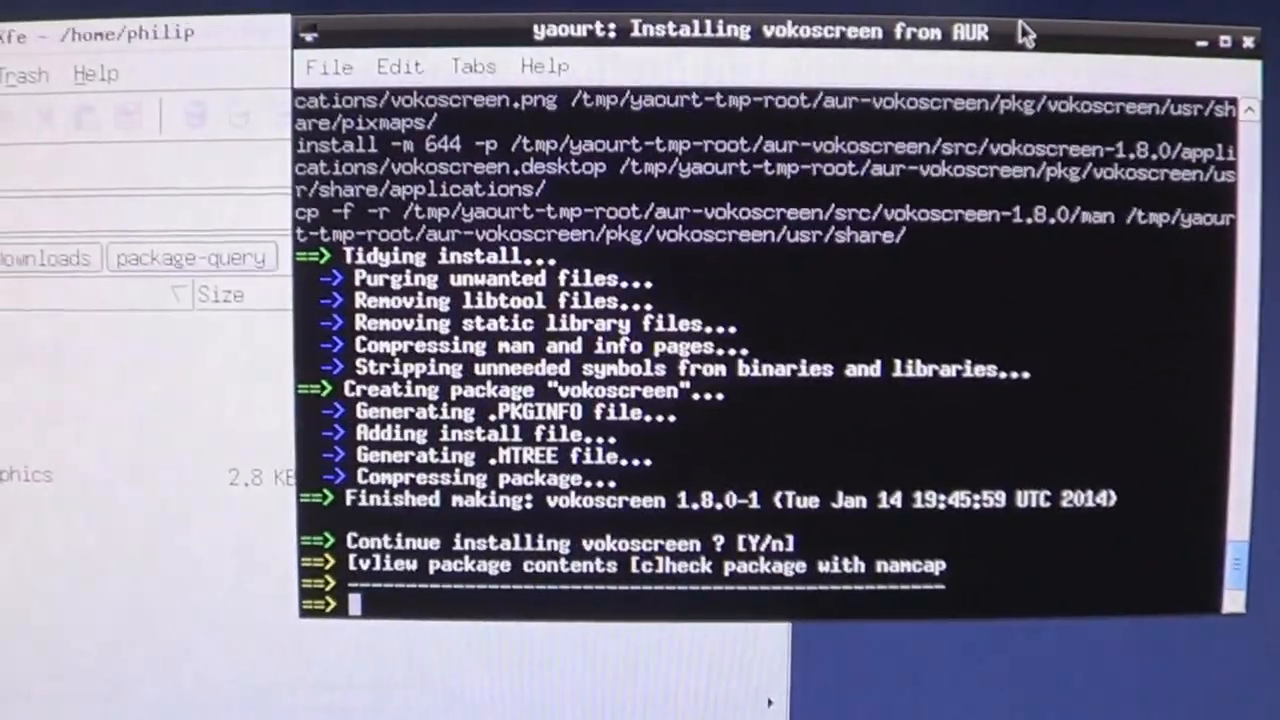
Step: Answer 'y' to continue installing the built vokoscreen 1.8.0-1 package
text(y)
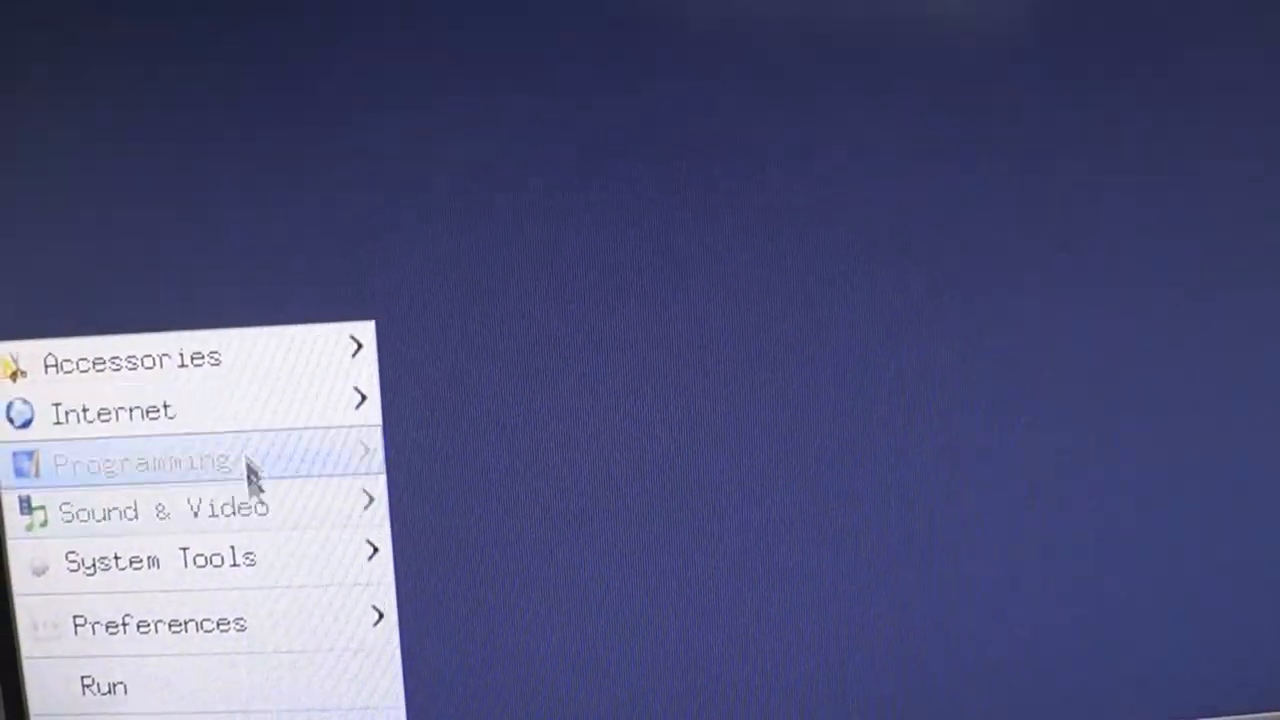
mouse_move(220, 480)
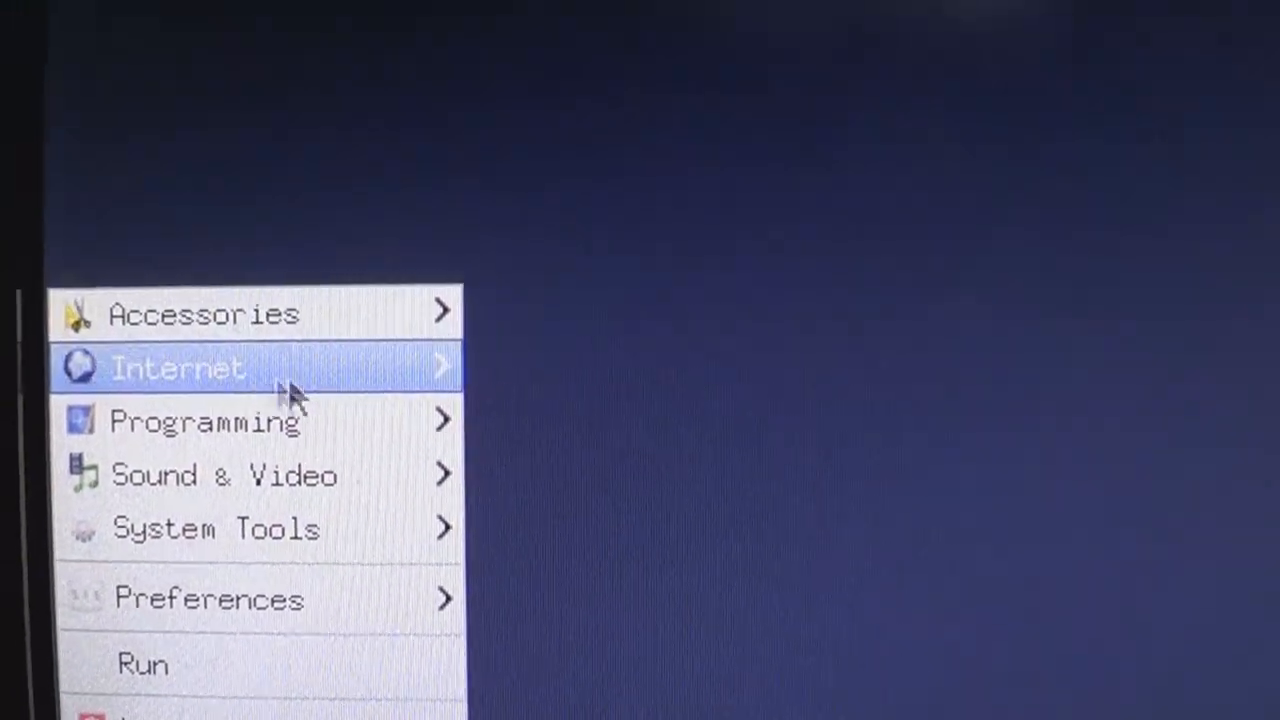
mouse_move(205, 418)
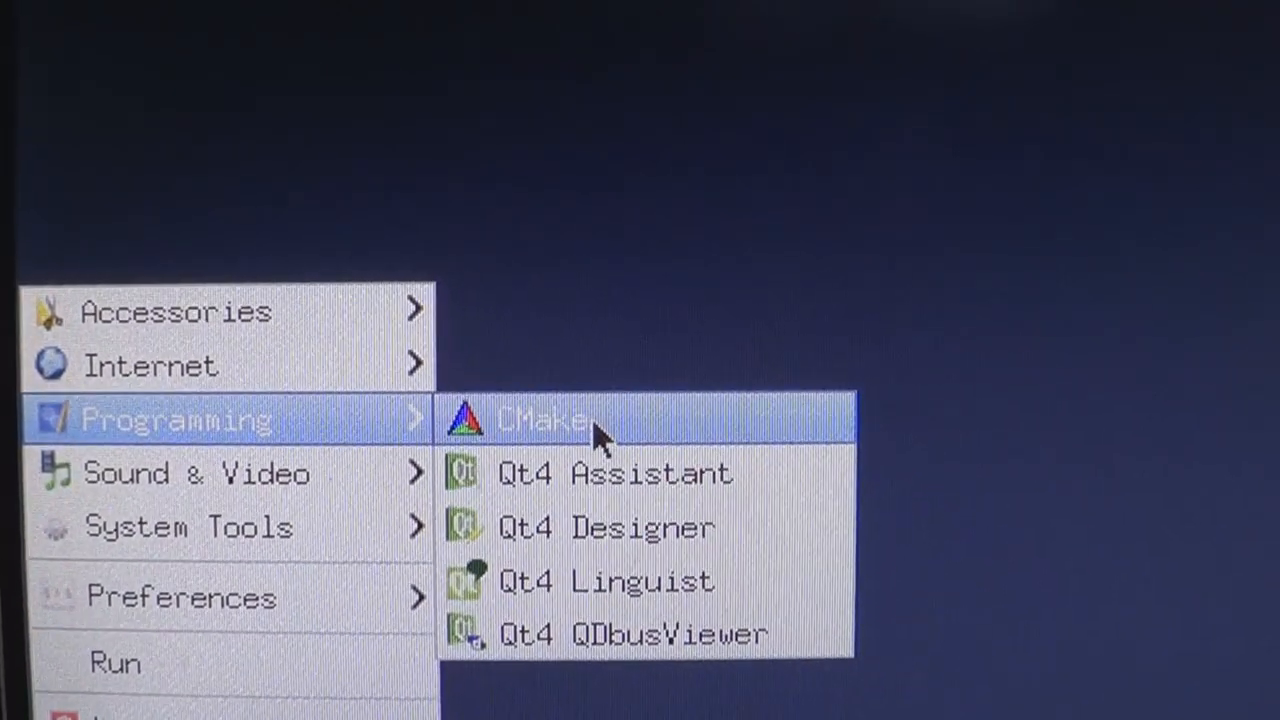
mouse_move(610, 505)
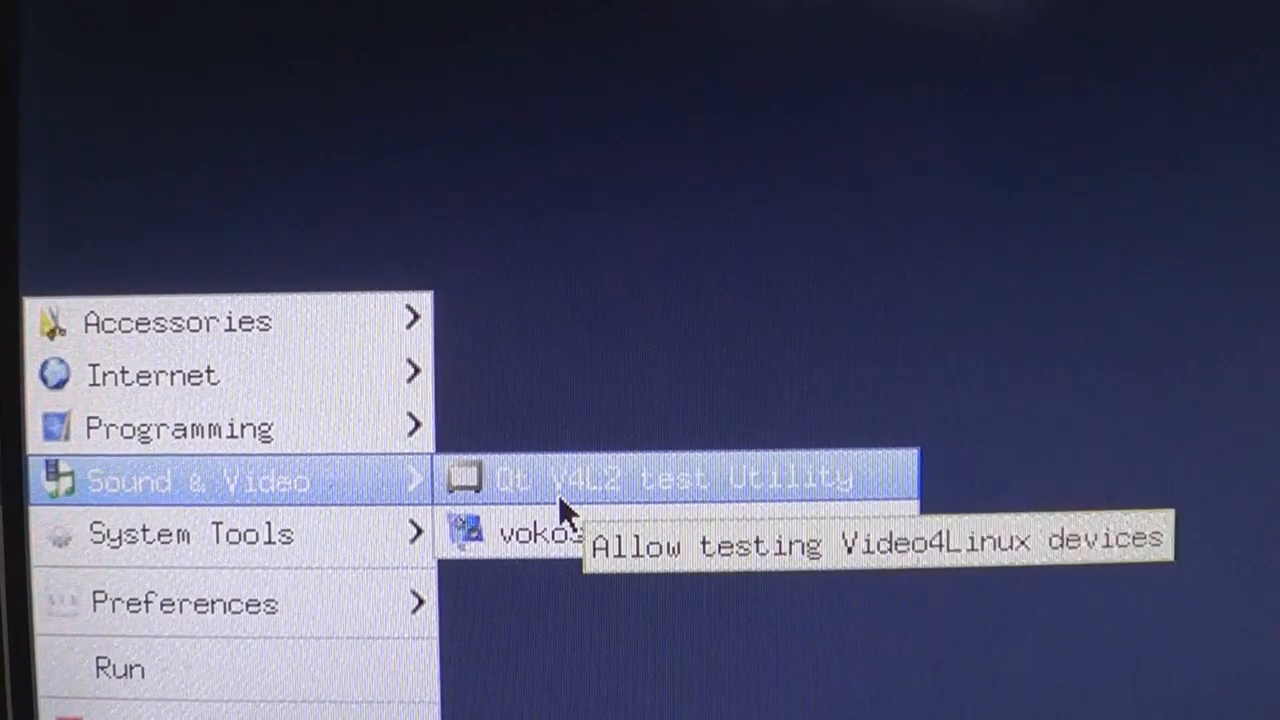
mouse_move(590, 560)
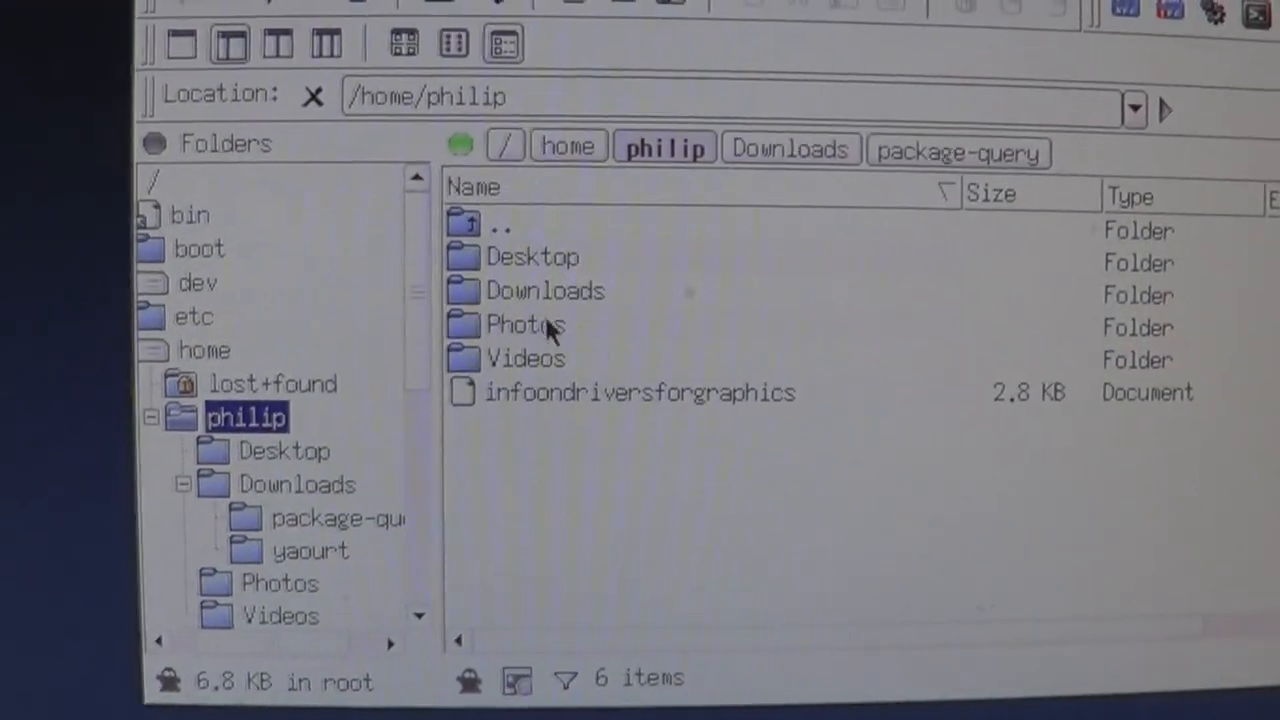
Step: Open a folder from the /home/philip listing in Xfe
double_click(527, 359)
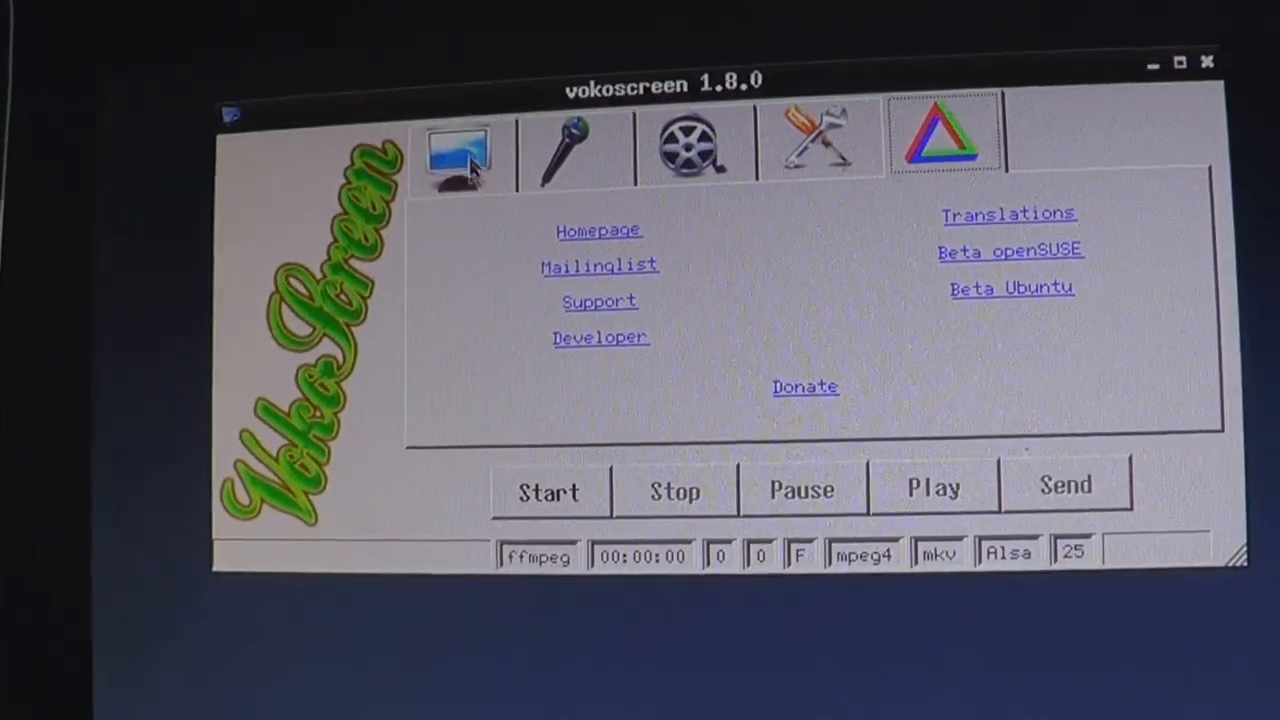
Step: Review vokoscreen's audio and video tabs, keeping mpeg4 codec, MKV format, Alsa audio
click(567, 150)
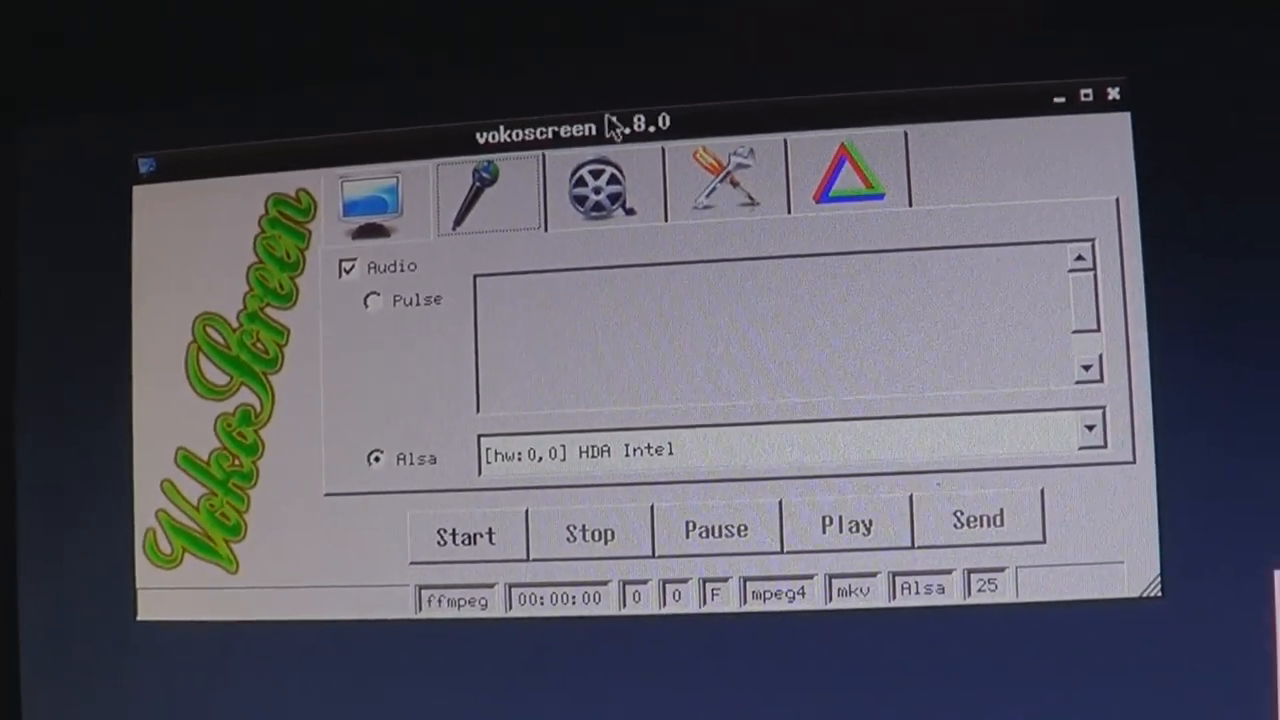
click(600, 185)
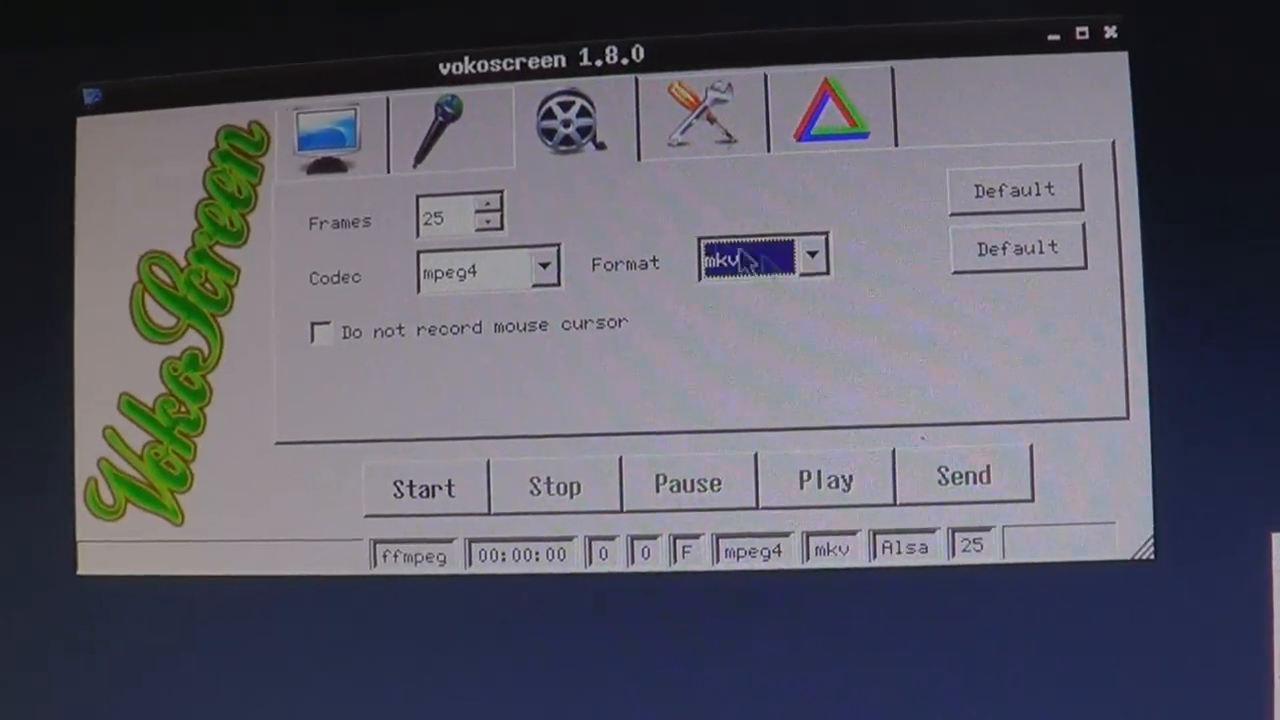
click(552, 268)
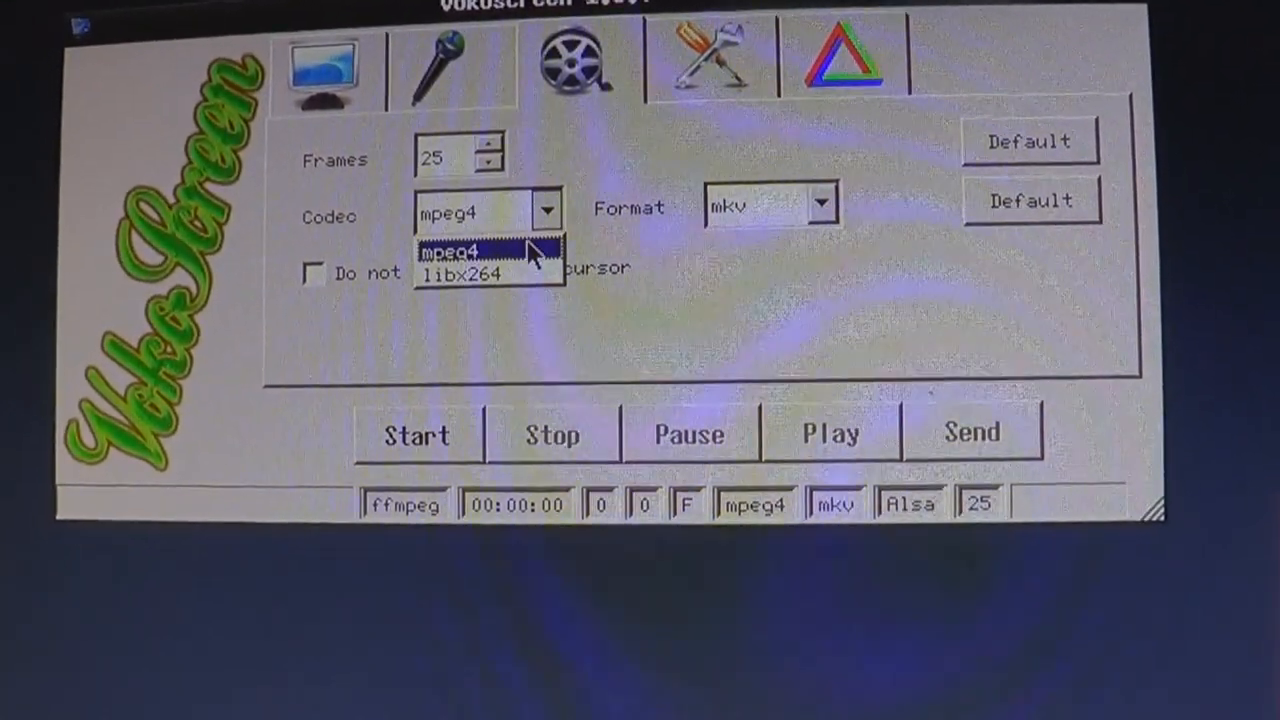
click(452, 249)
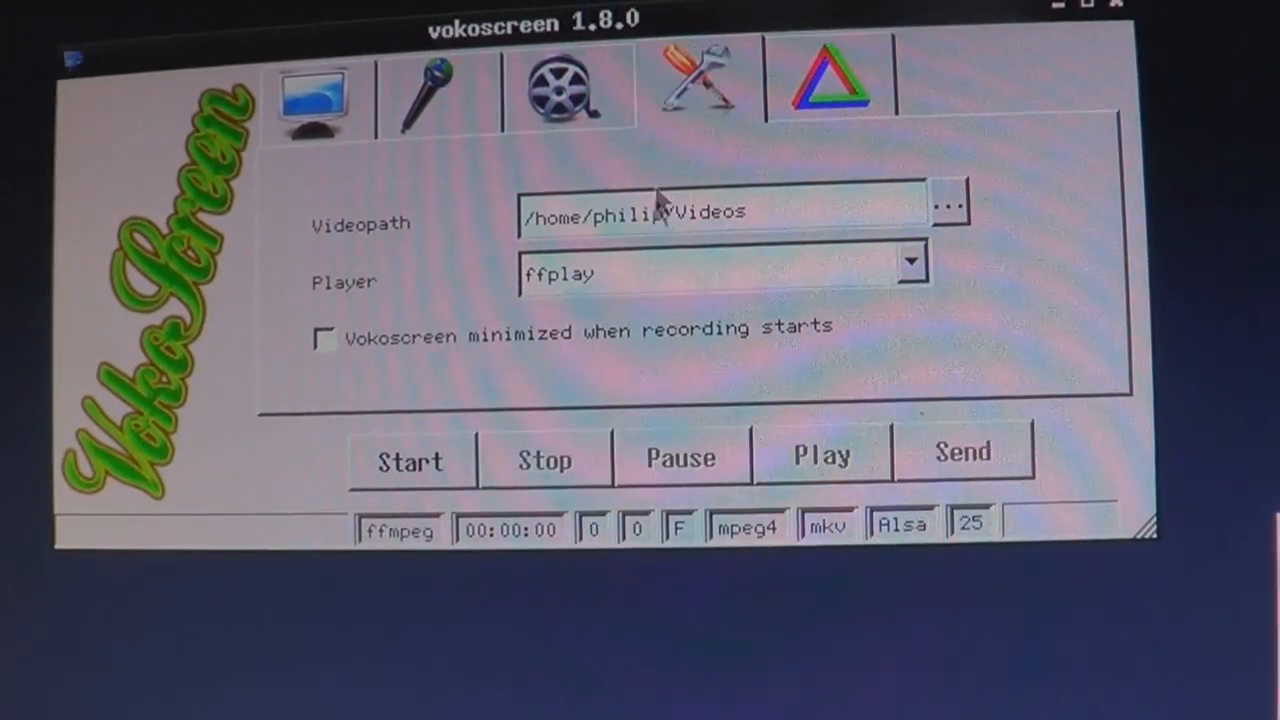
click(568, 90)
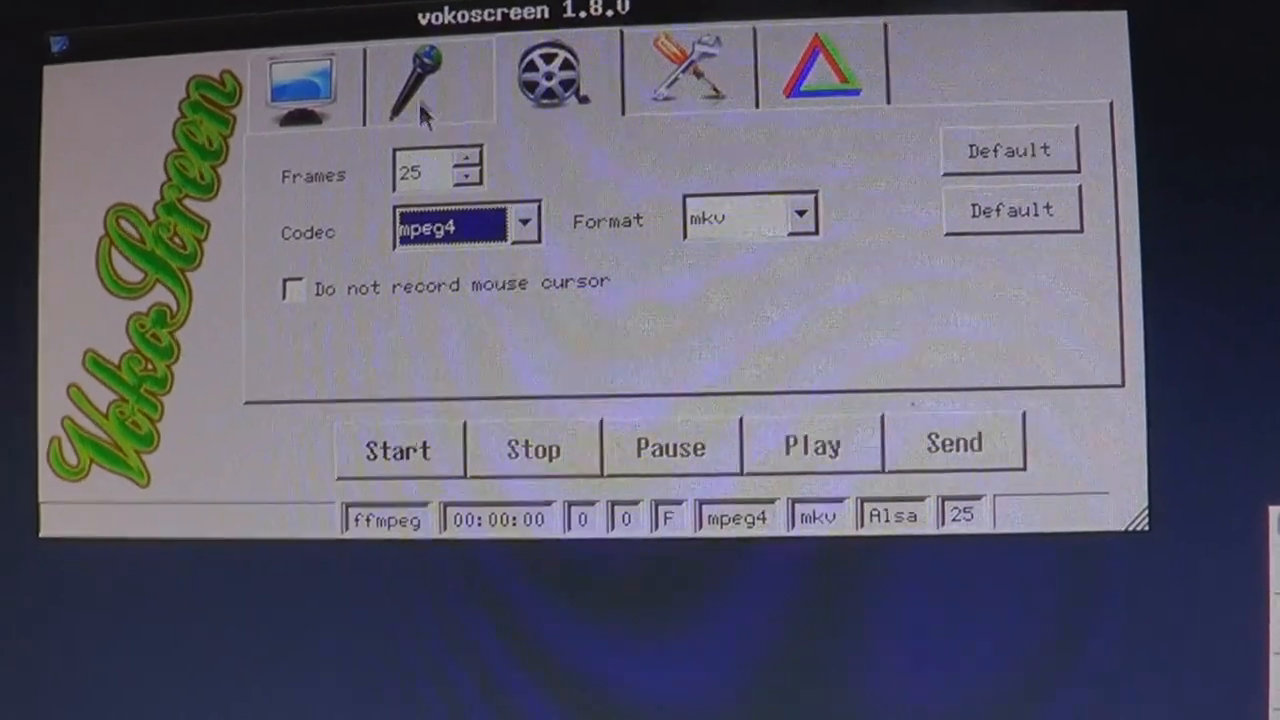
click(303, 85)
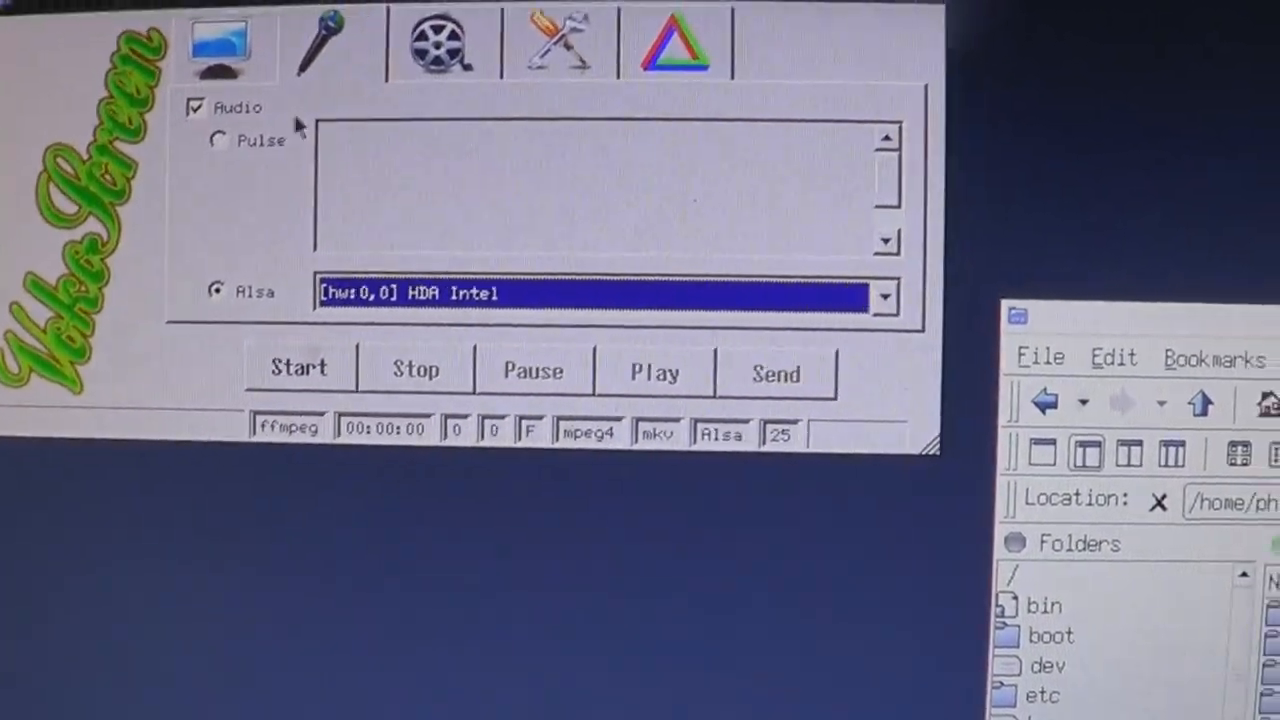
Step: Start a Fullscreen 1680x1050 recording from vokoscreen's screen tab
click(222, 43)
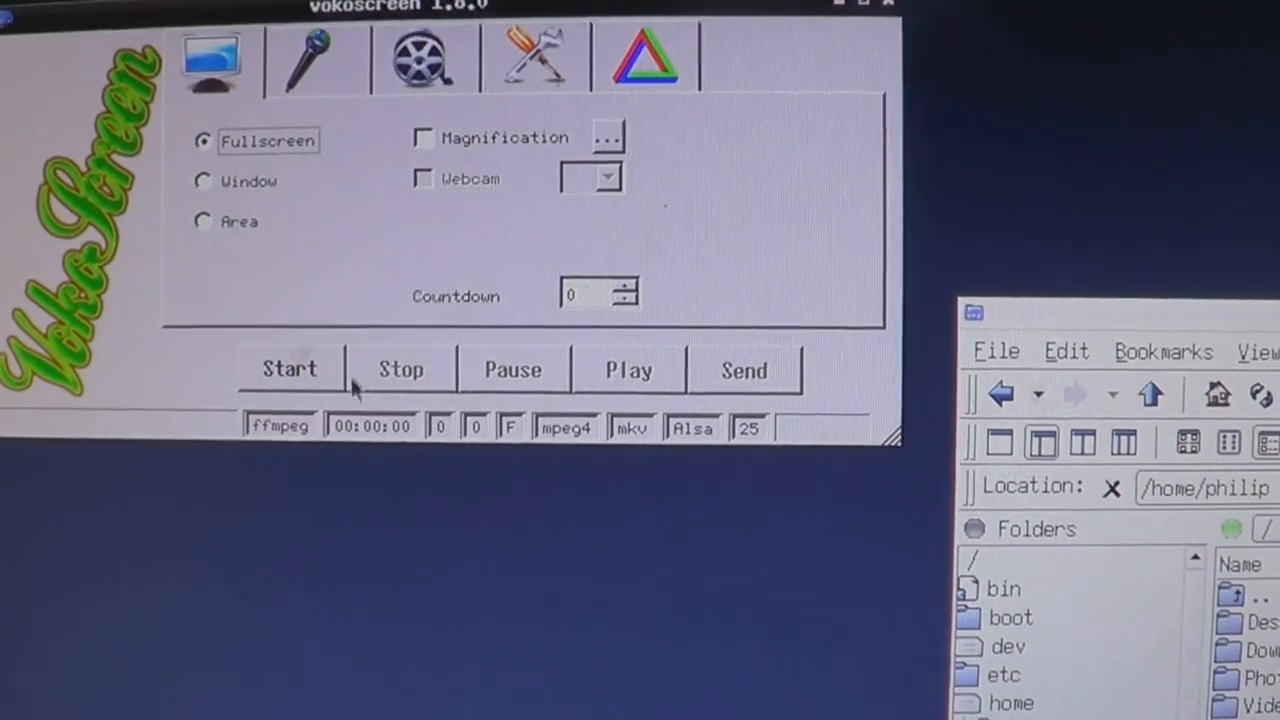
click(290, 369)
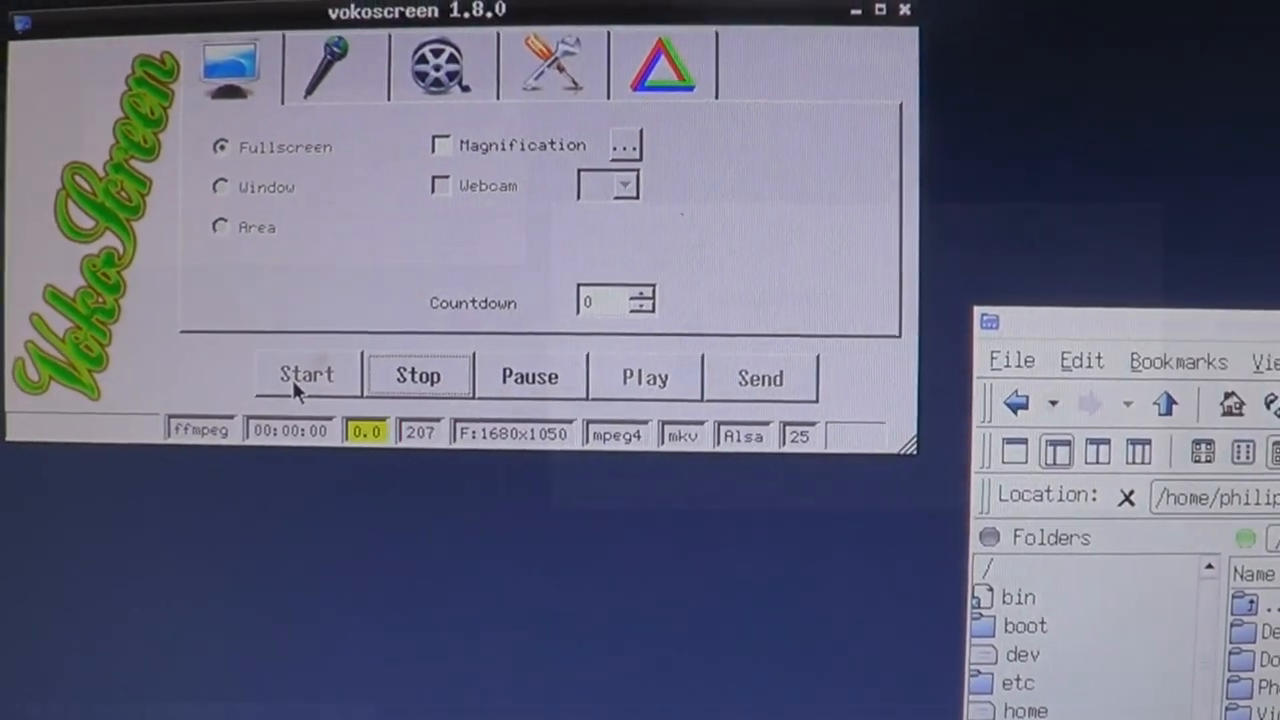
click(306, 375)
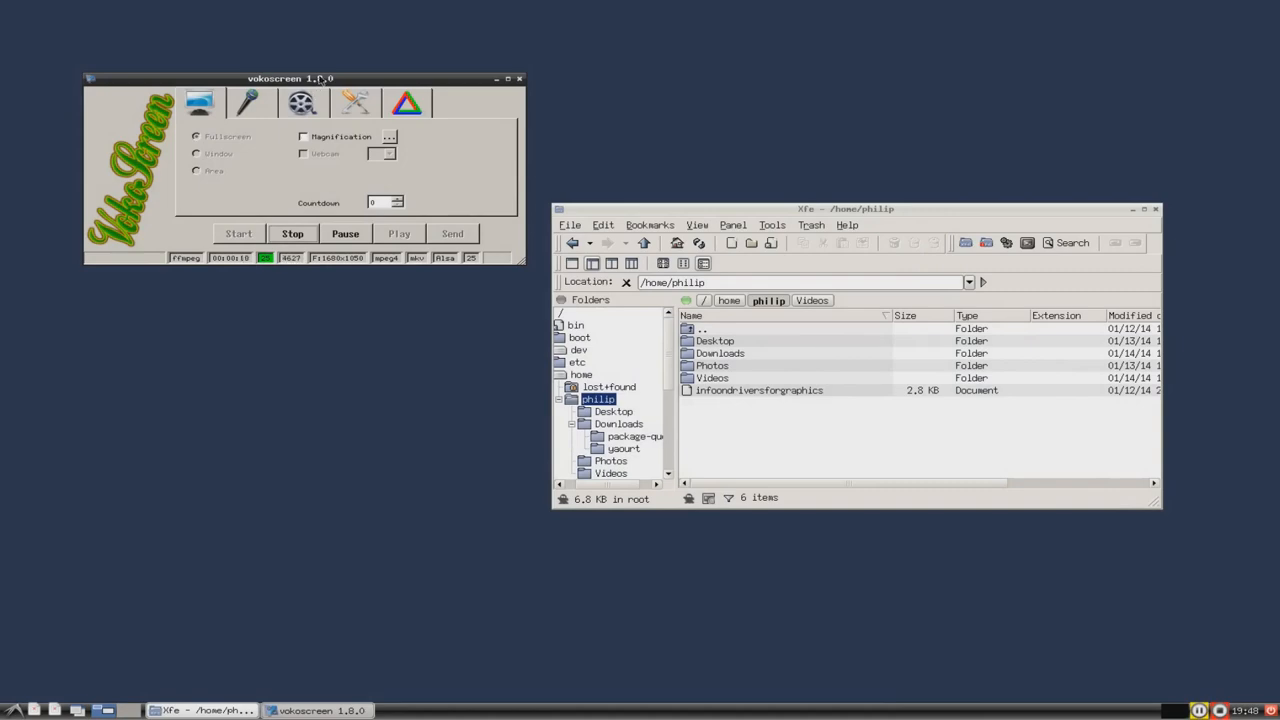
Step: Reposition the vokoscreen and Xfe windows, then browse the Applications menu's Accessories
drag(290, 78, 252, 237)
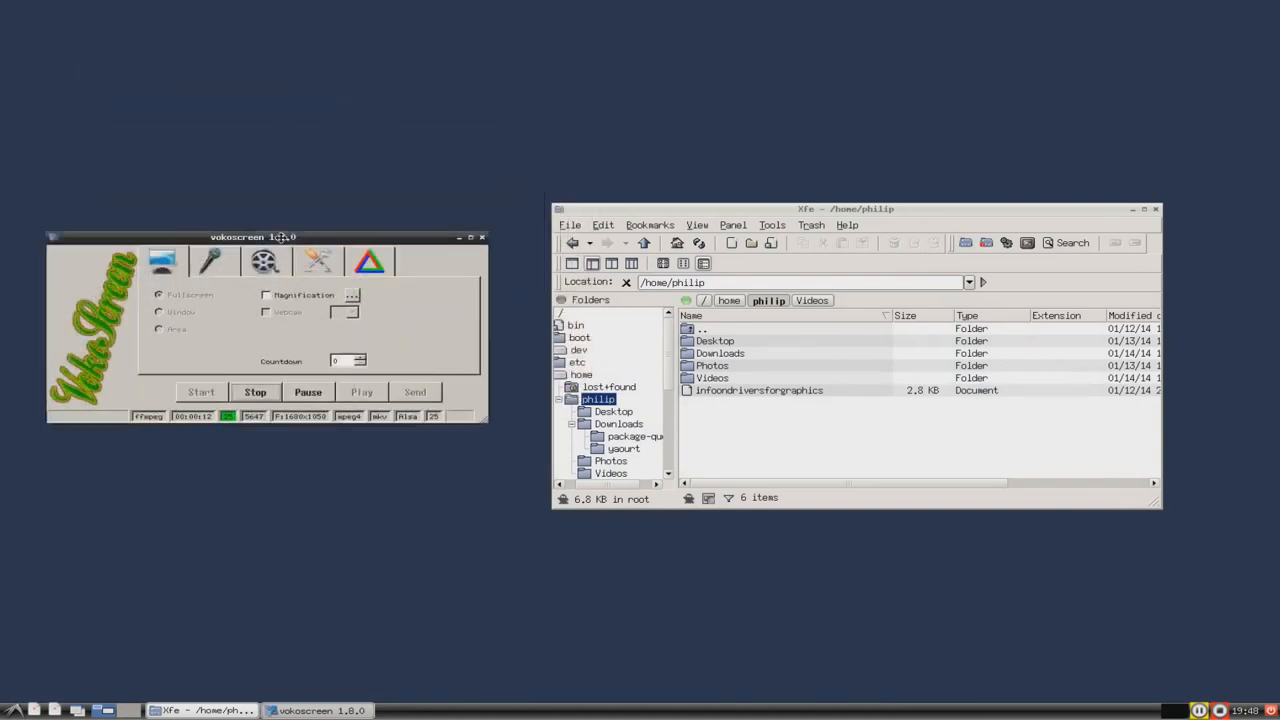
drag(266, 237, 266, 100)
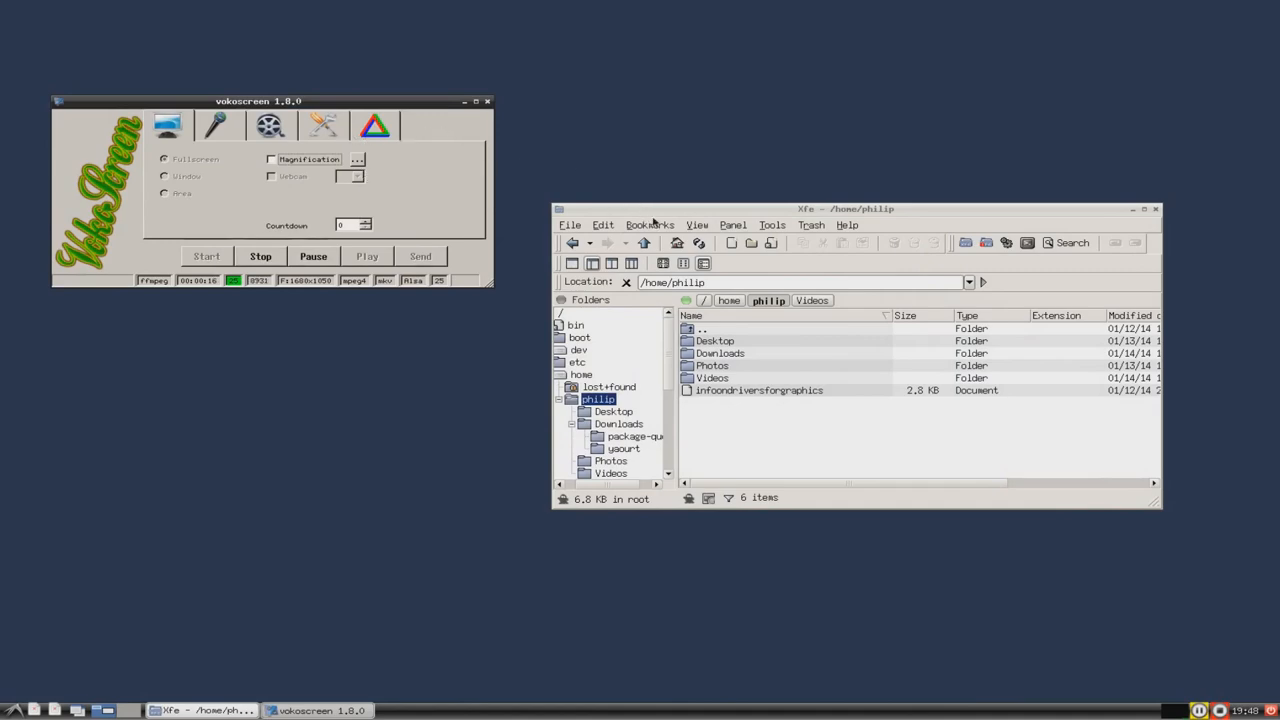
drag(845, 209, 515, 207)
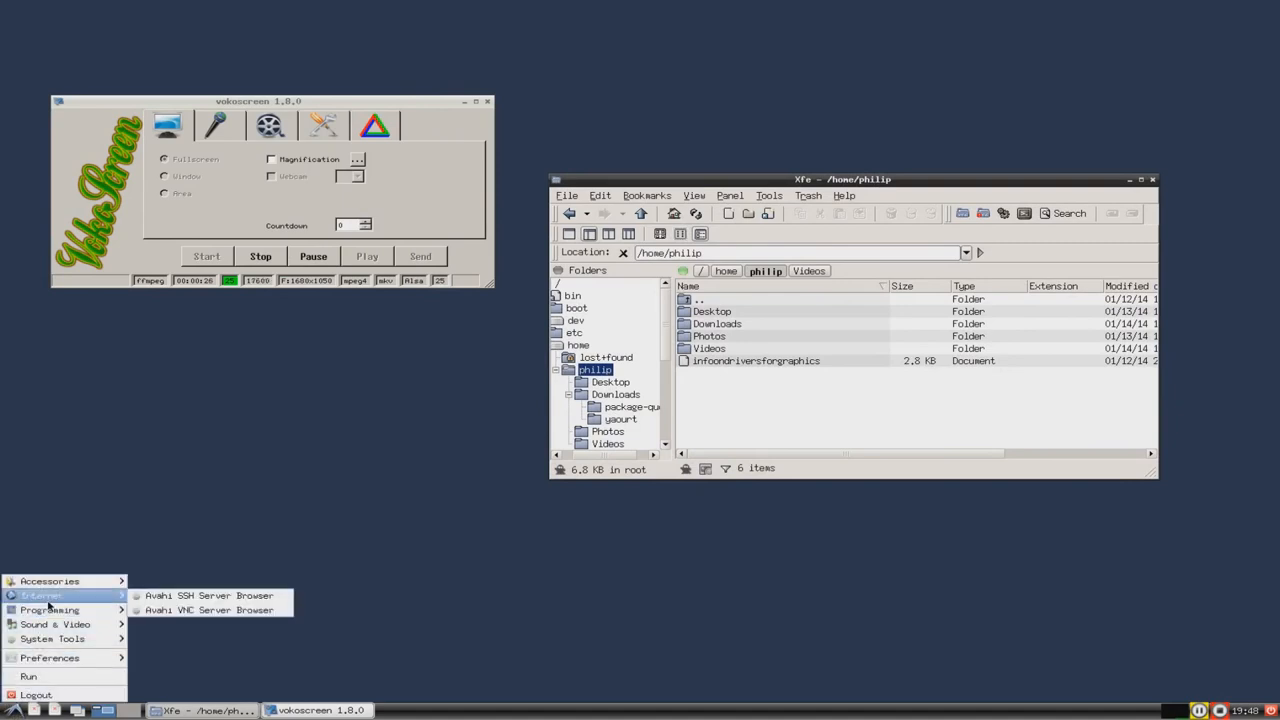
mouse_move(55, 624)
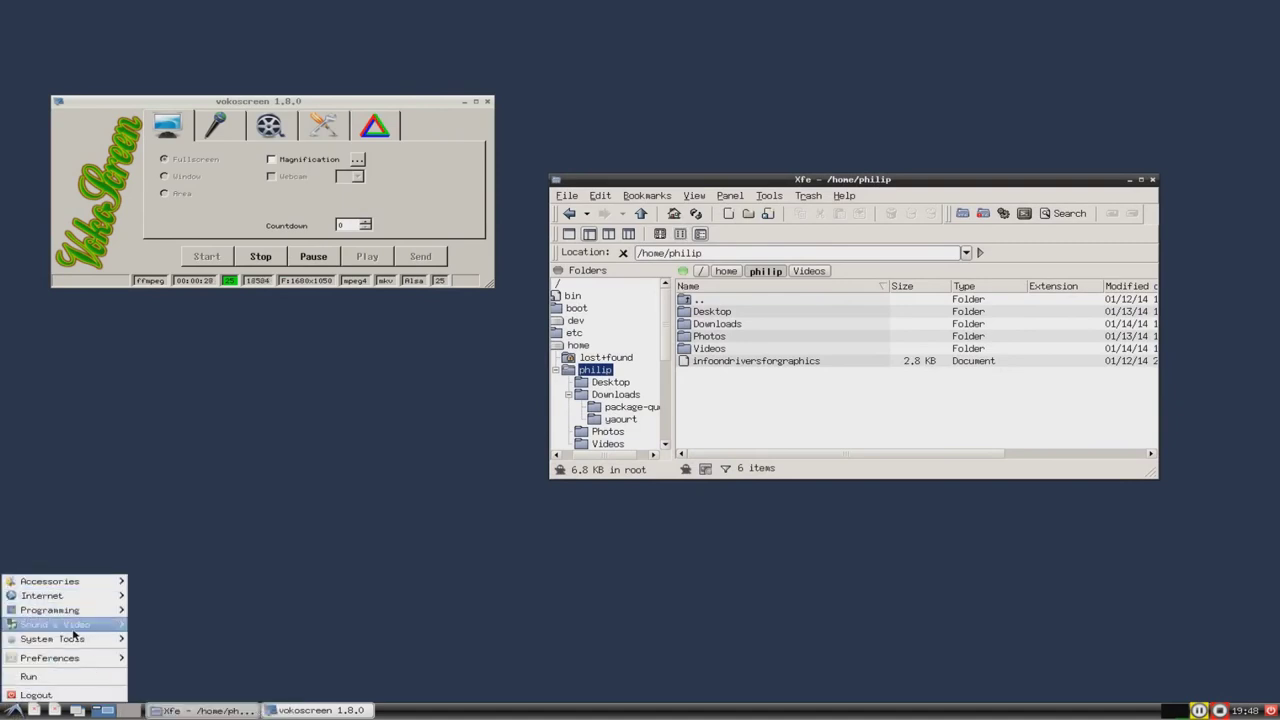
click(48, 581)
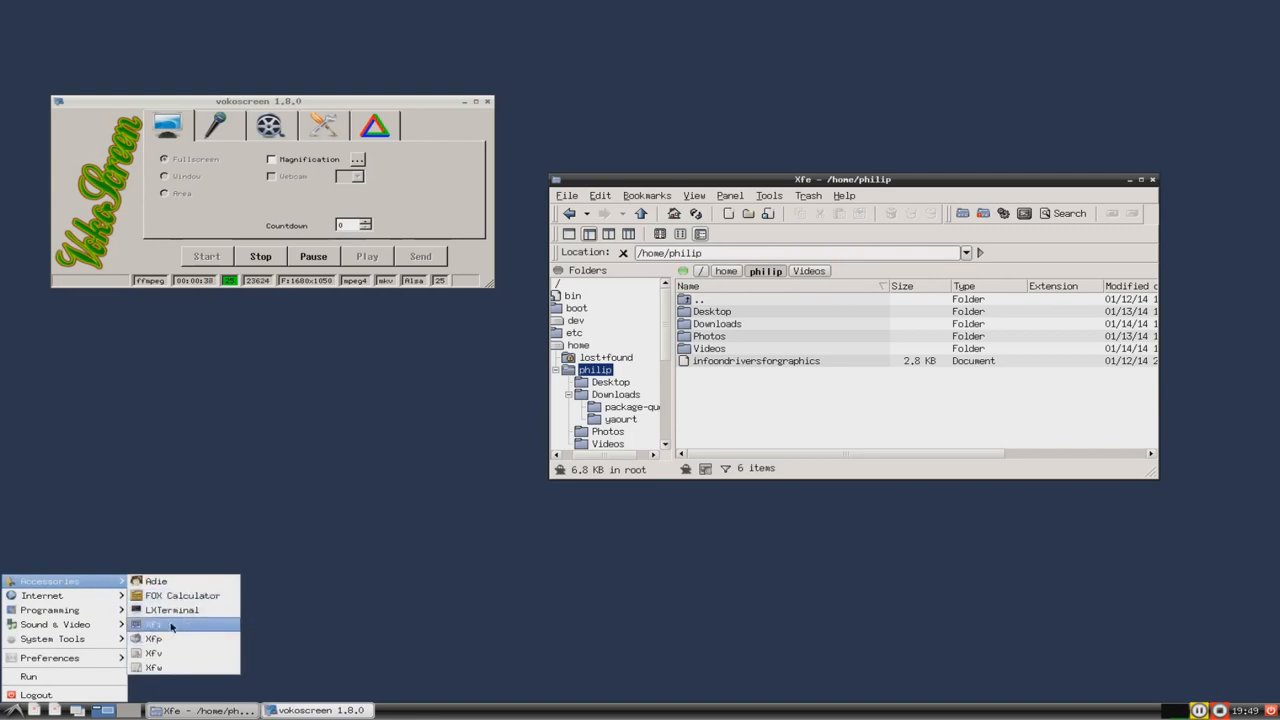
mouse_move(172, 610)
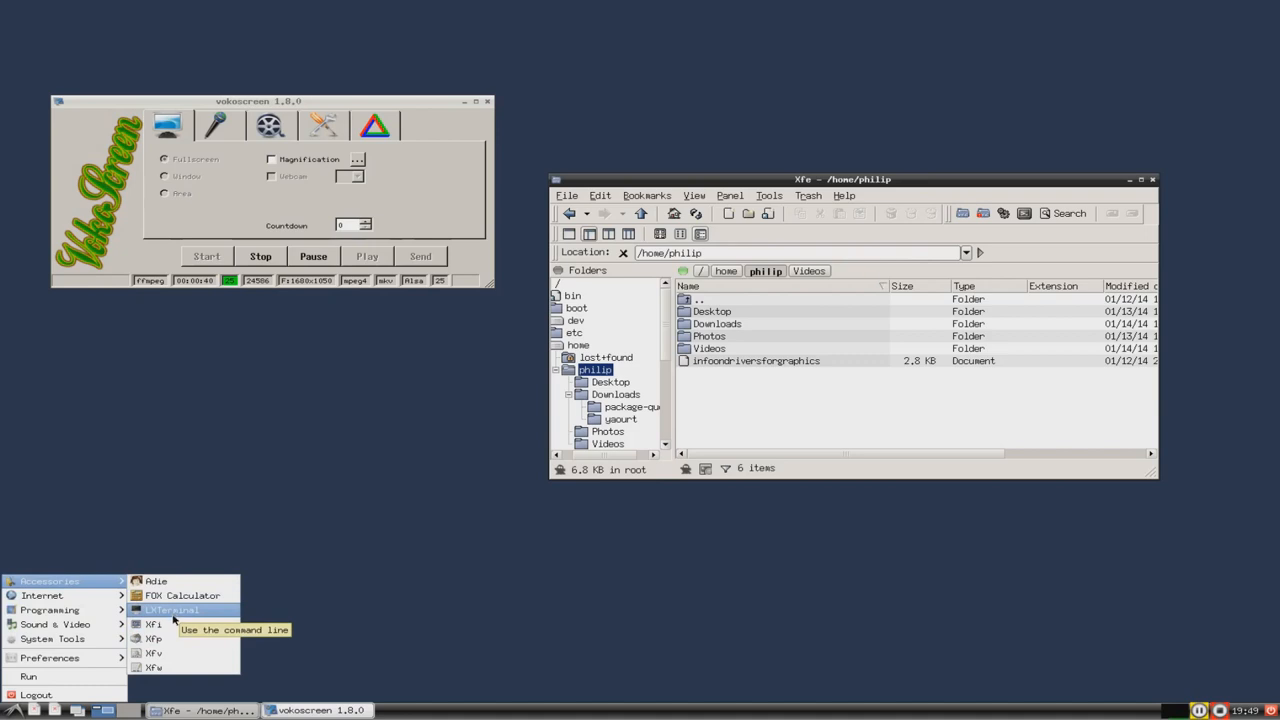
click(172, 610)
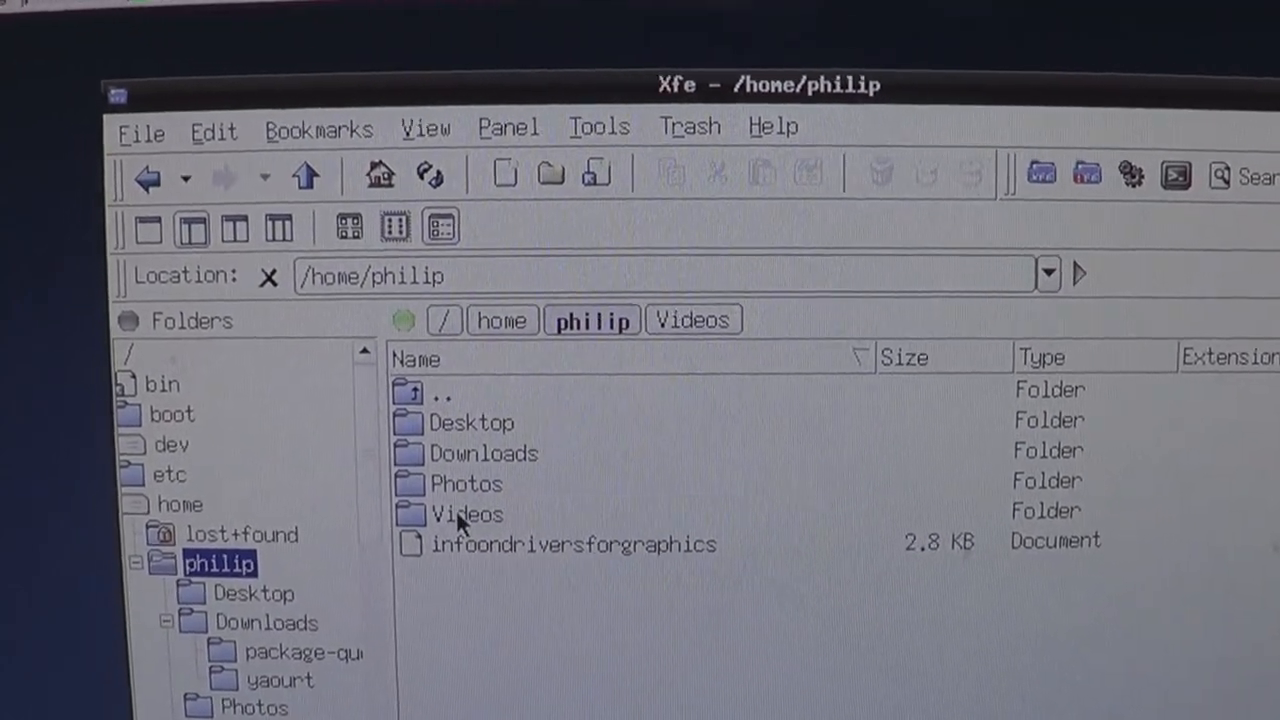
Step: Open the Videos folder and select the vokoscreen-2014-01-14_19-48-28.mkv recording
double_click(467, 514)
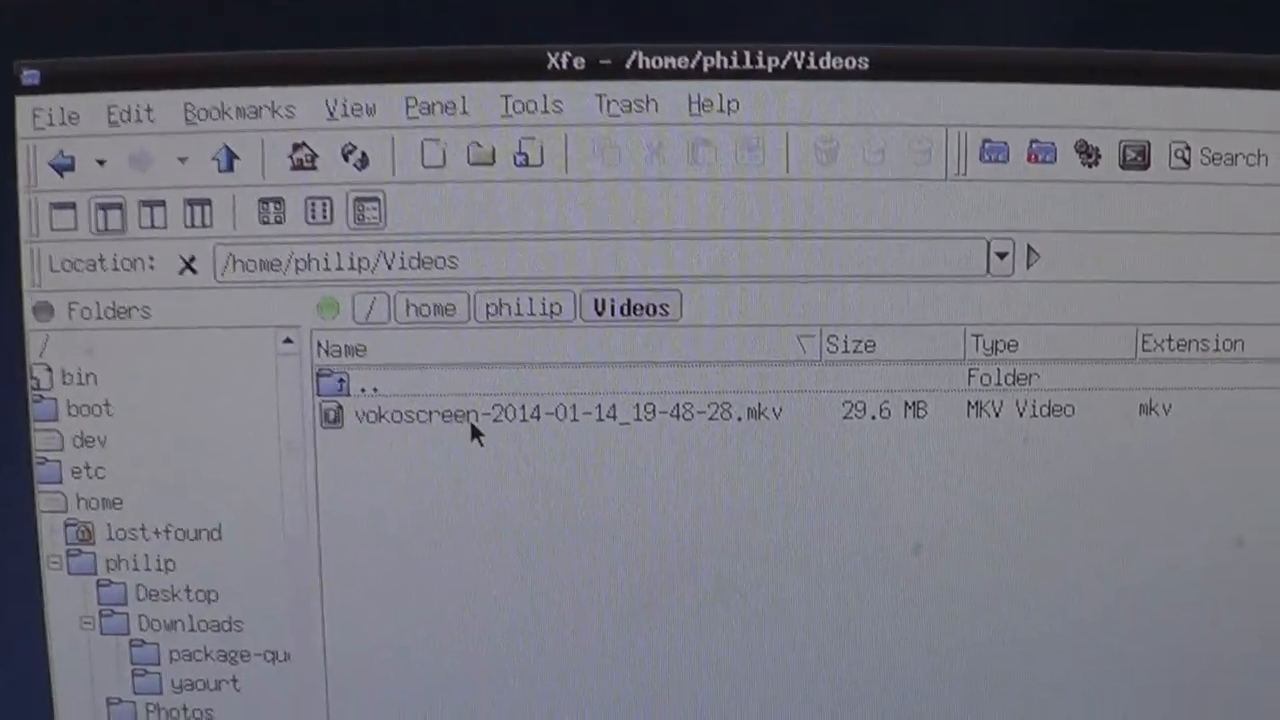
click(565, 411)
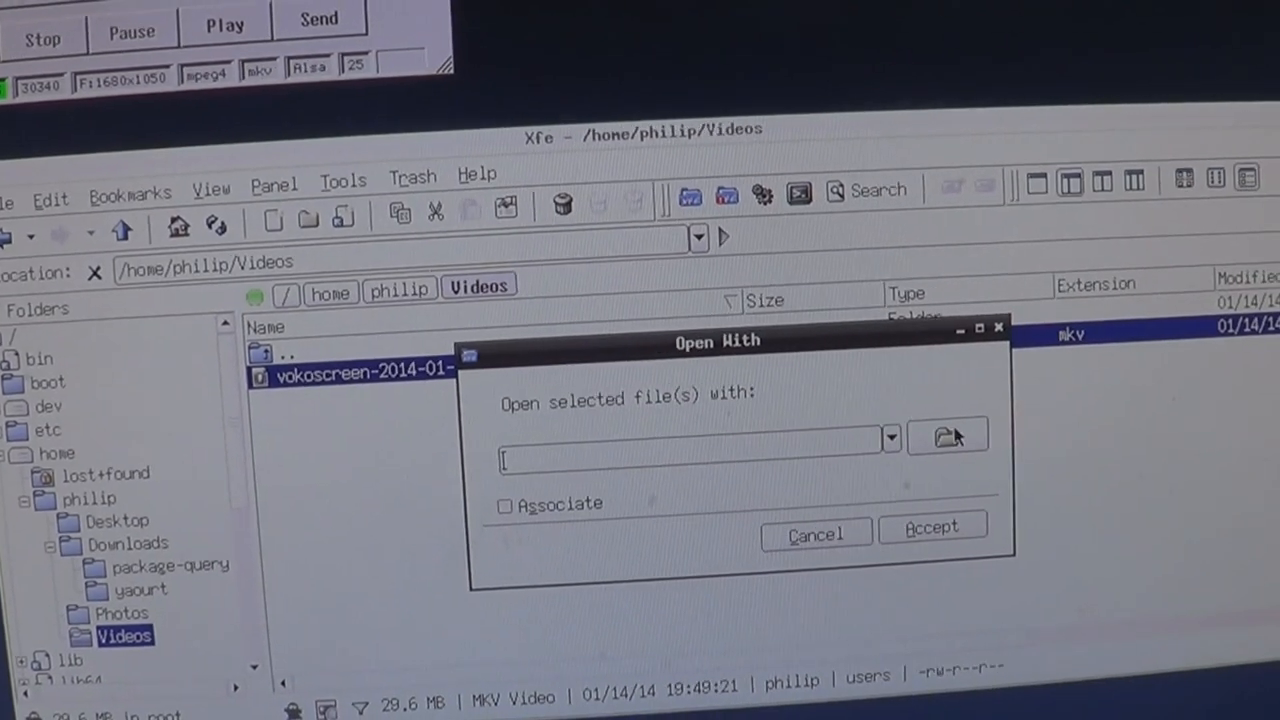
Step: Browse for an executable in Open With, then dismiss the chooser without picking one
click(947, 436)
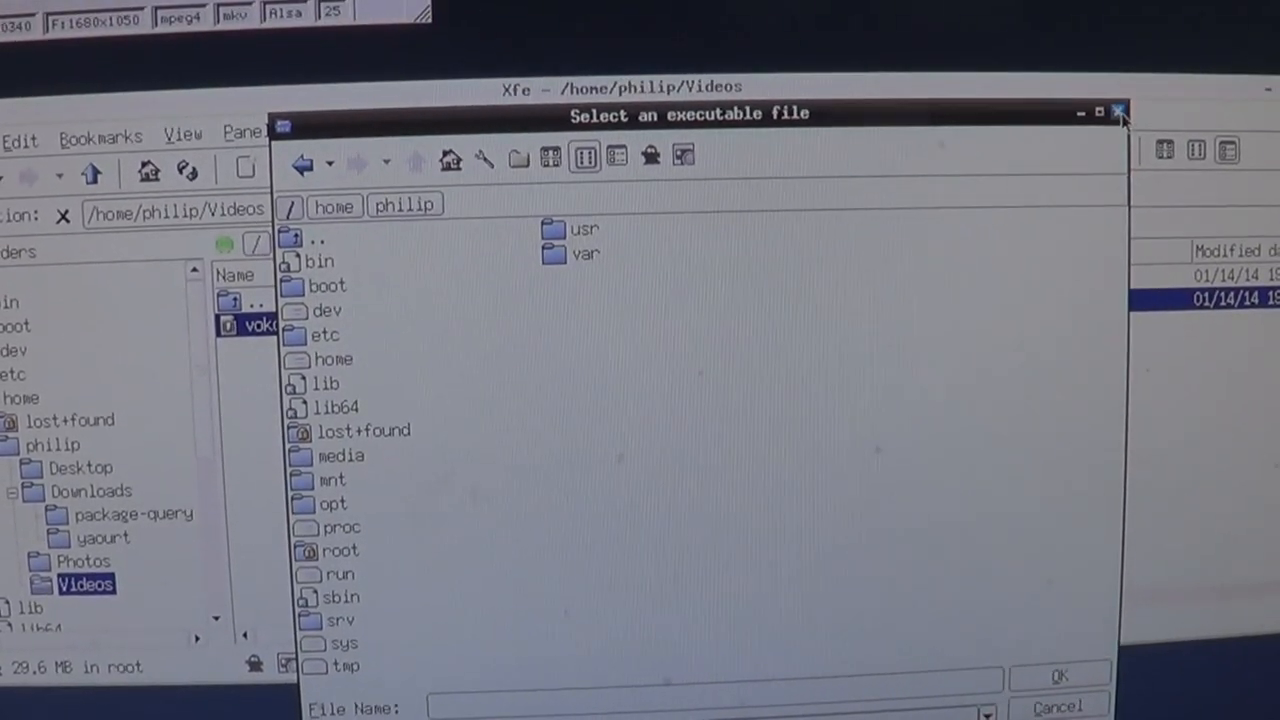
click(1119, 112)
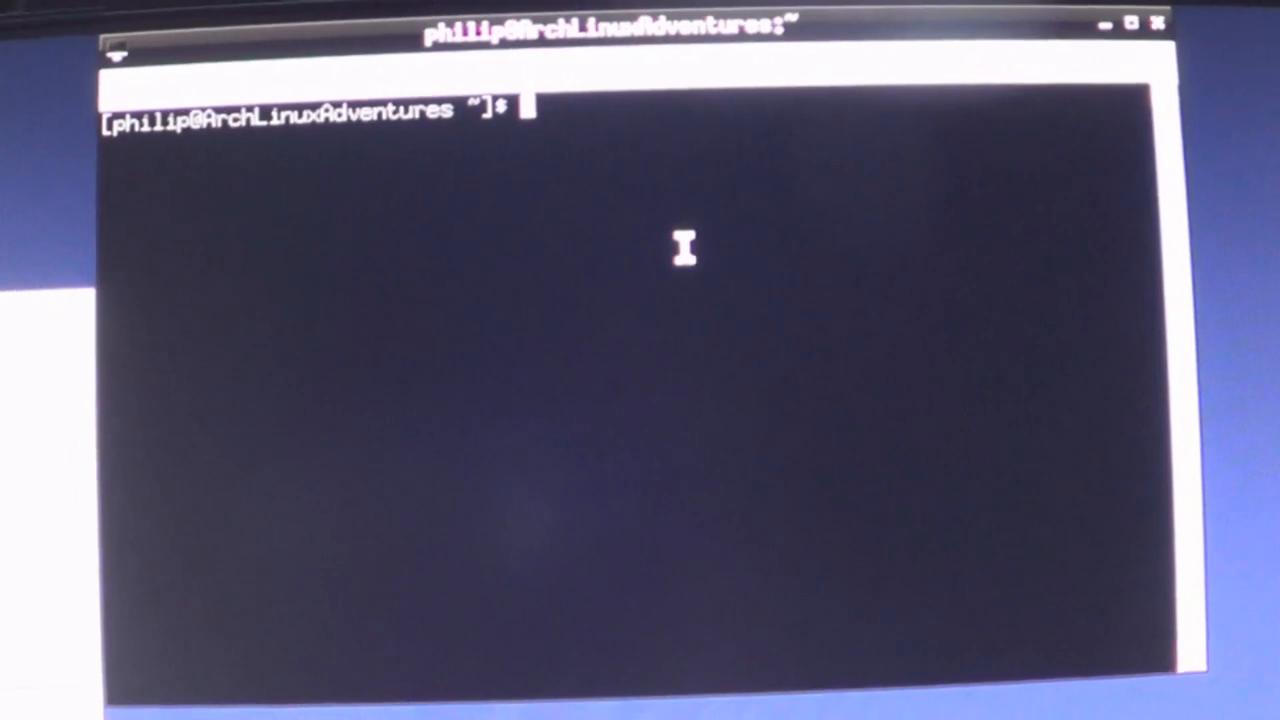
Step: Install vlc with 'sudo pacman -S vlc', entering the password and confirming with y
text(sudo)
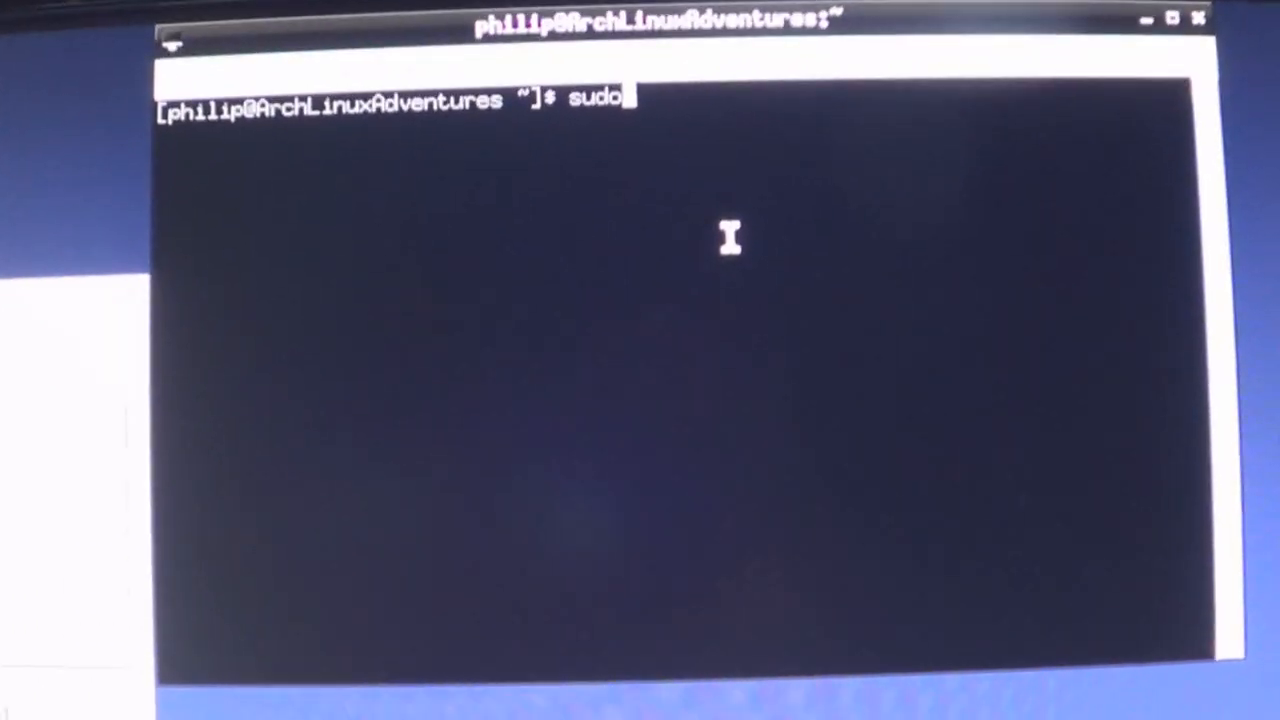
text(pa)
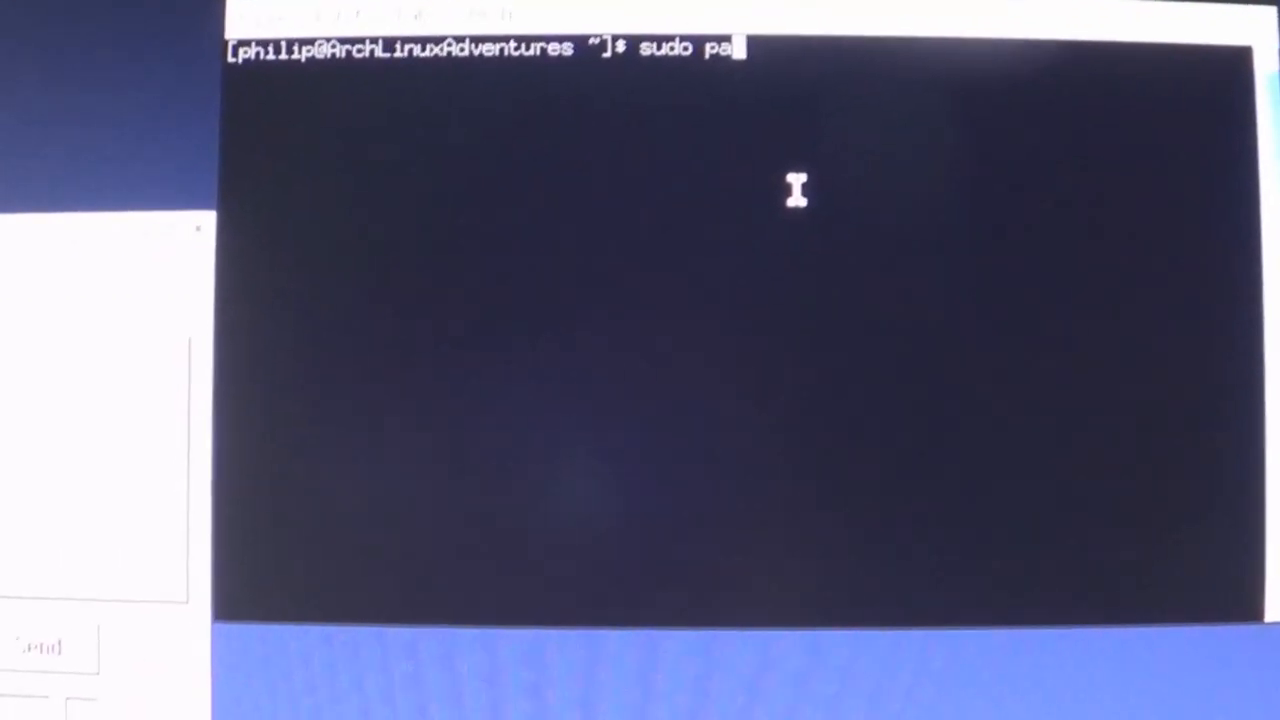
text(cman -S)
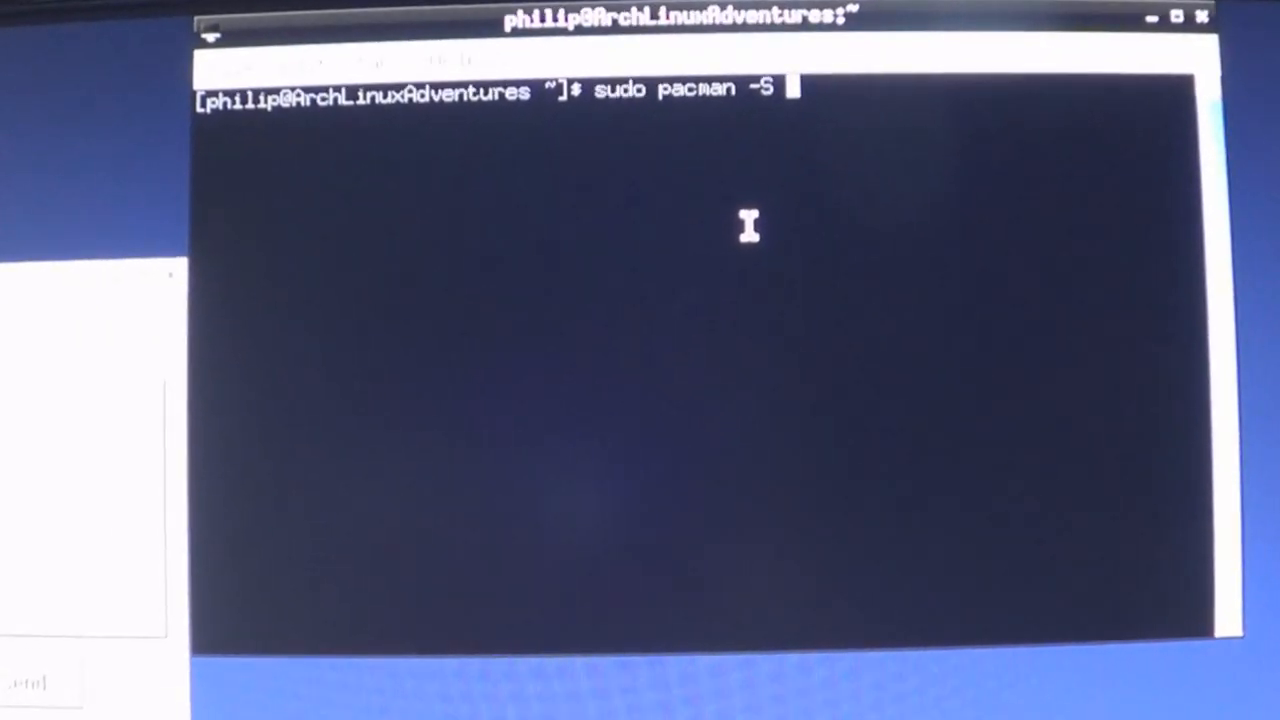
text(vlc)
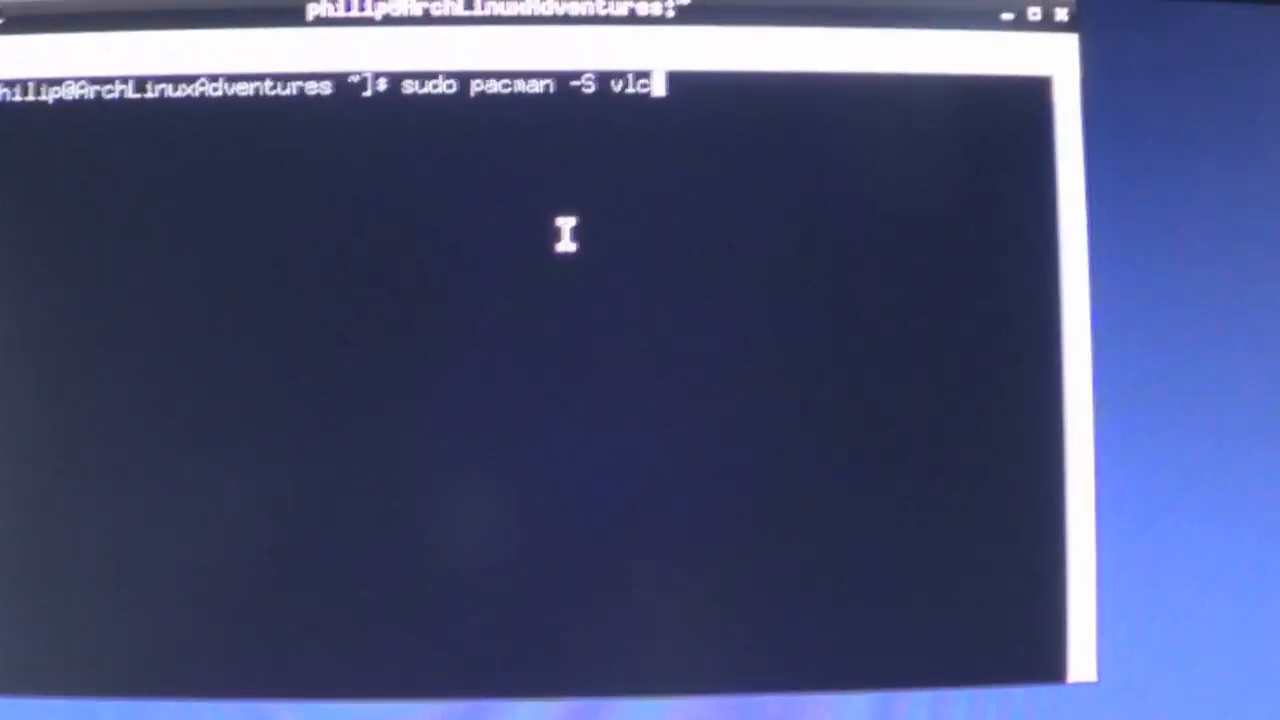
key(Return)
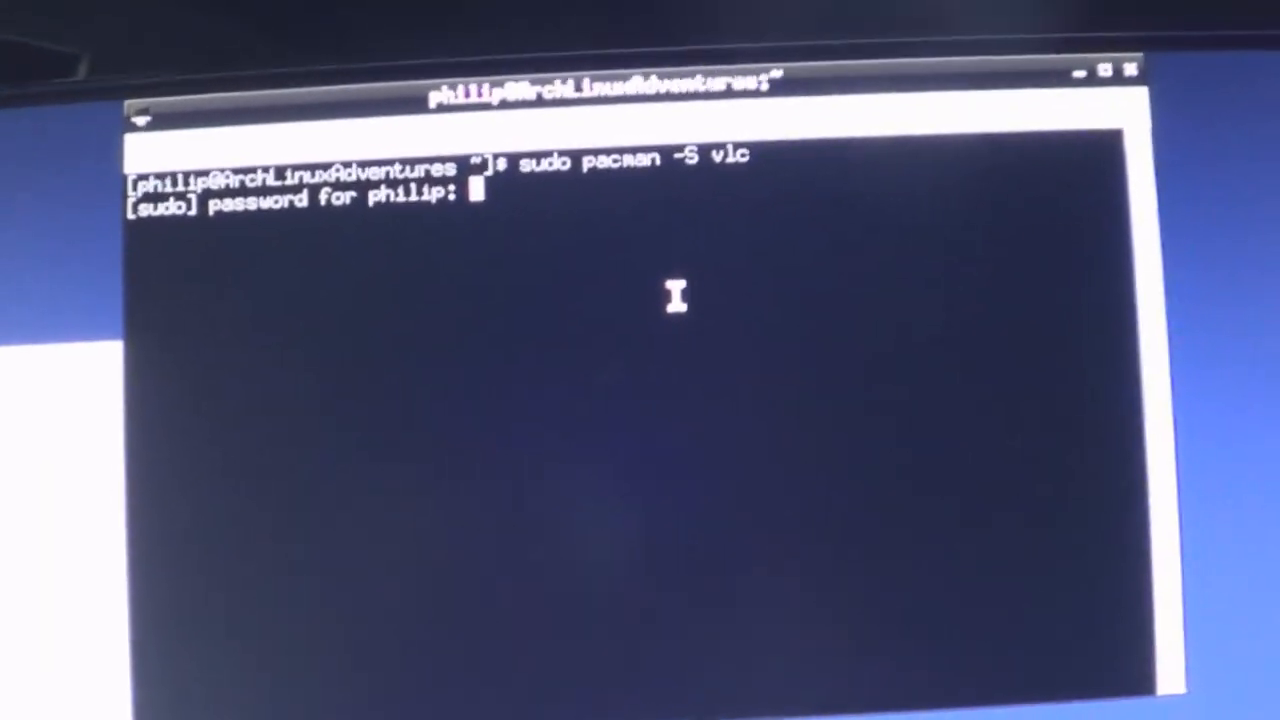
key(Return)
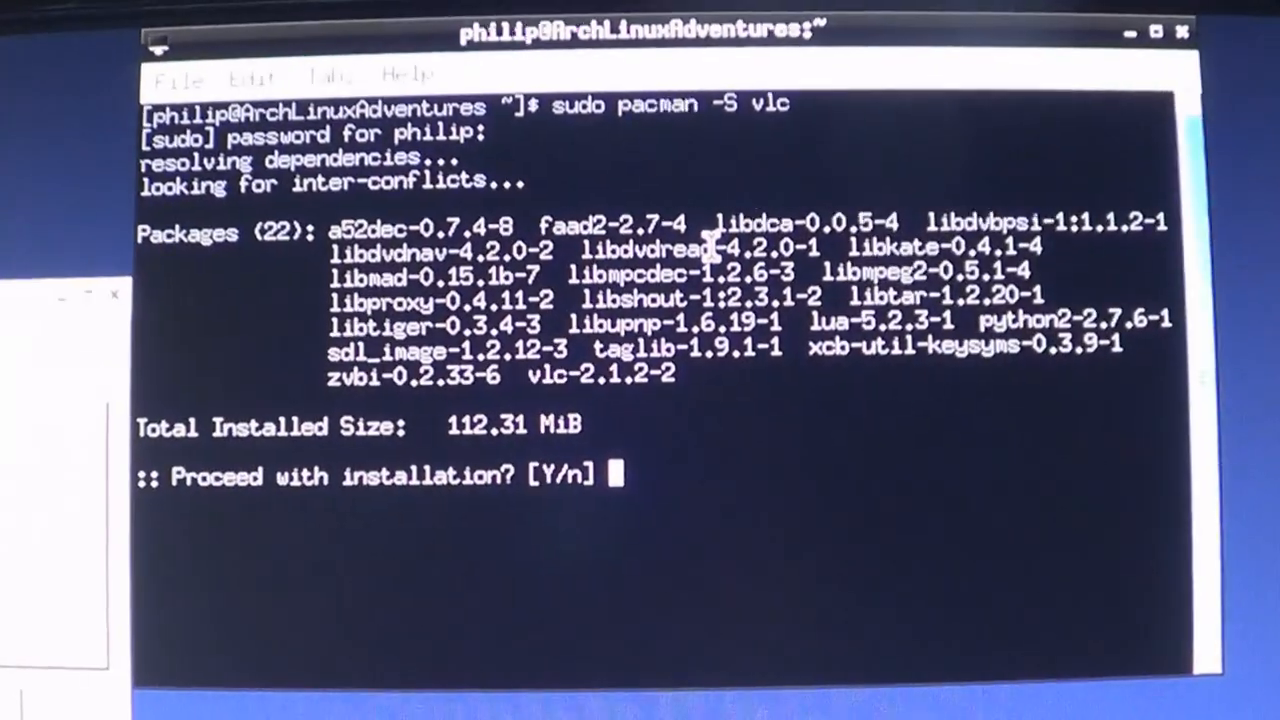
text(y)
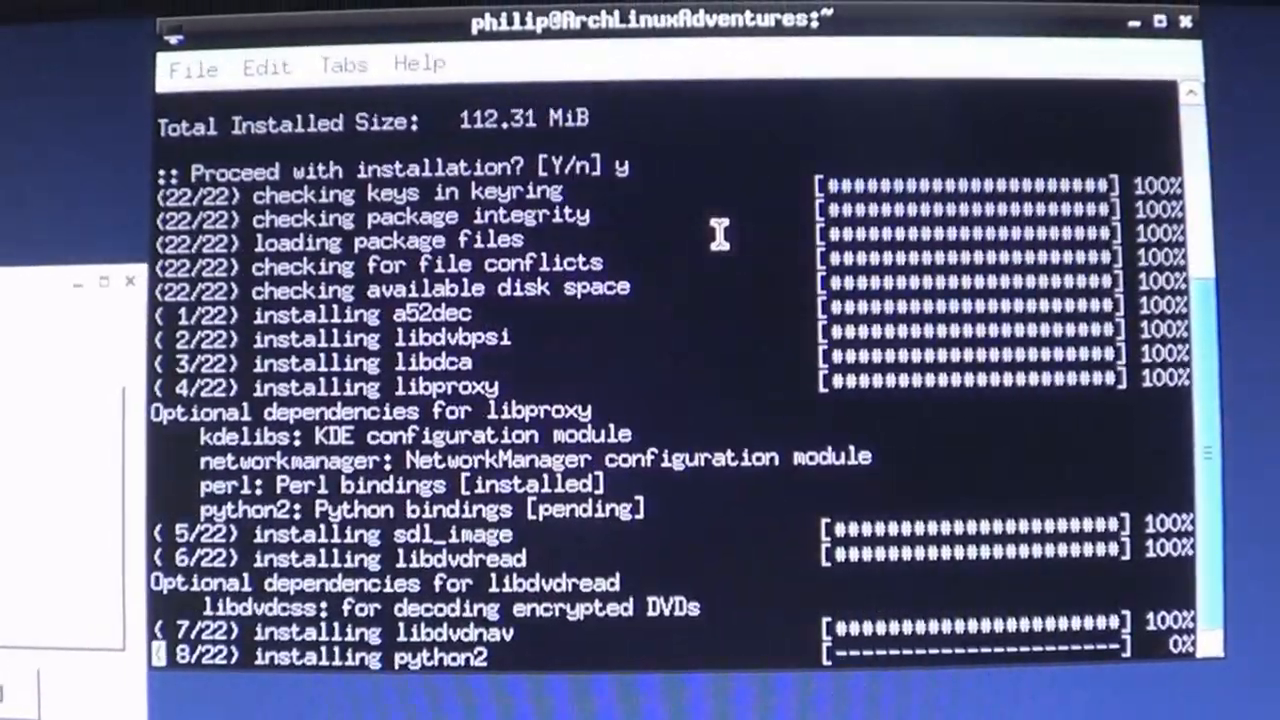
scroll(down, 3)
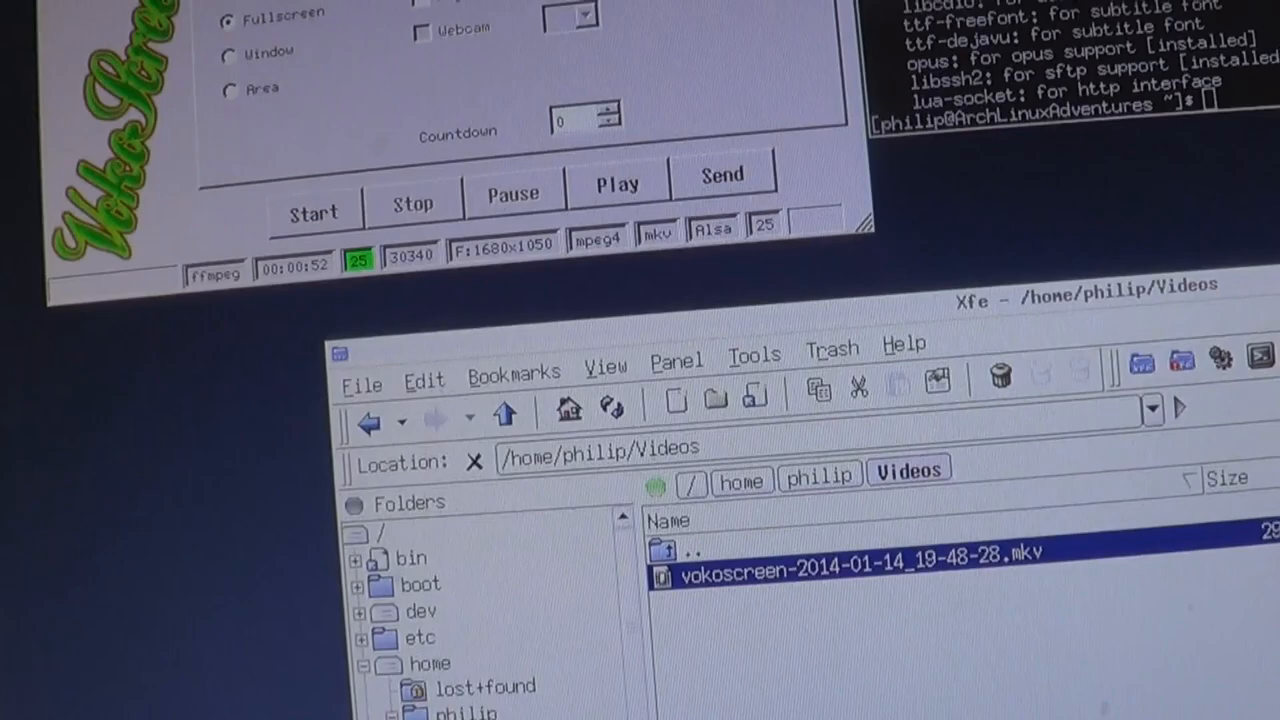
Step: Play the vokoscreen MKV recording in VLC and exit fullscreen view
double_click(856, 554)
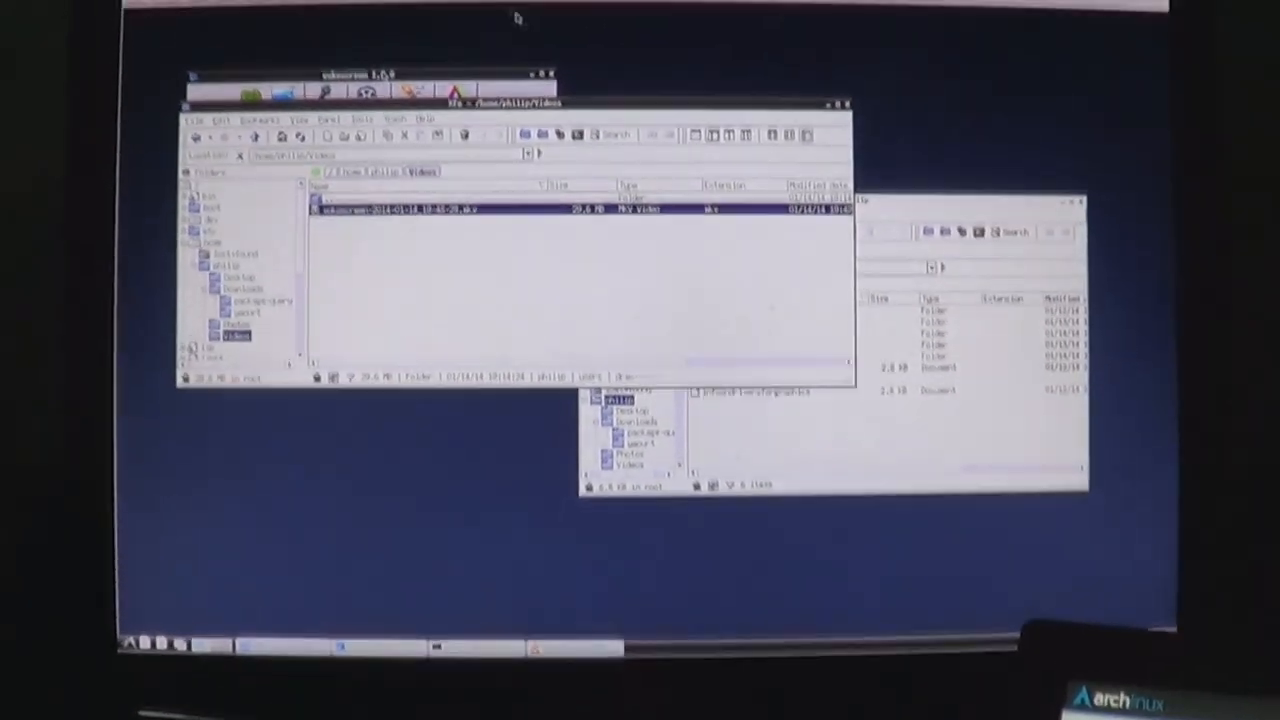
double_click(450, 207)
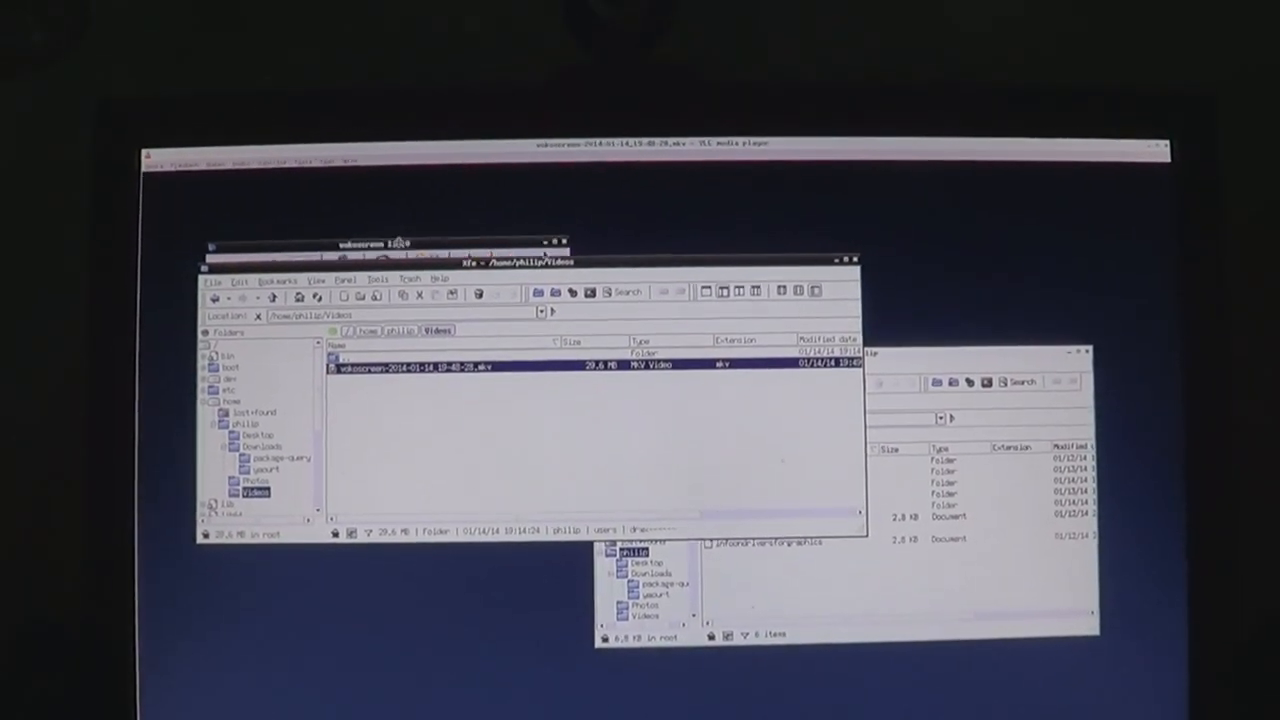